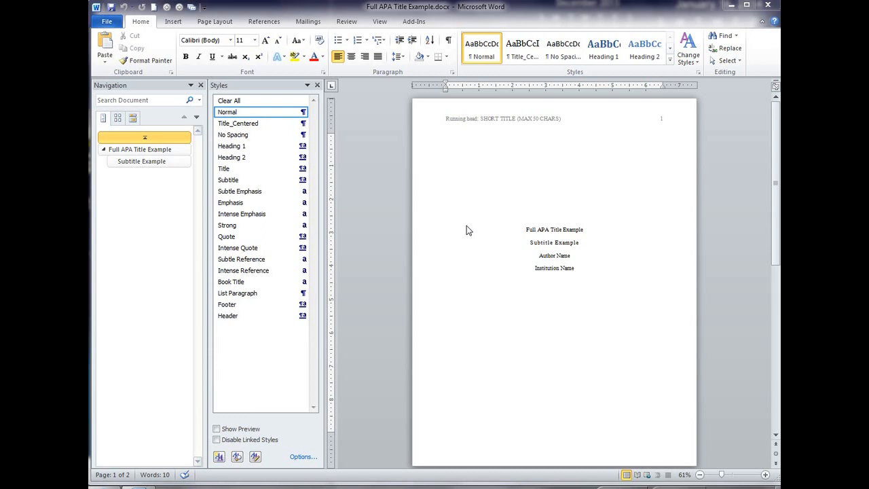
mouse_move(497, 130)
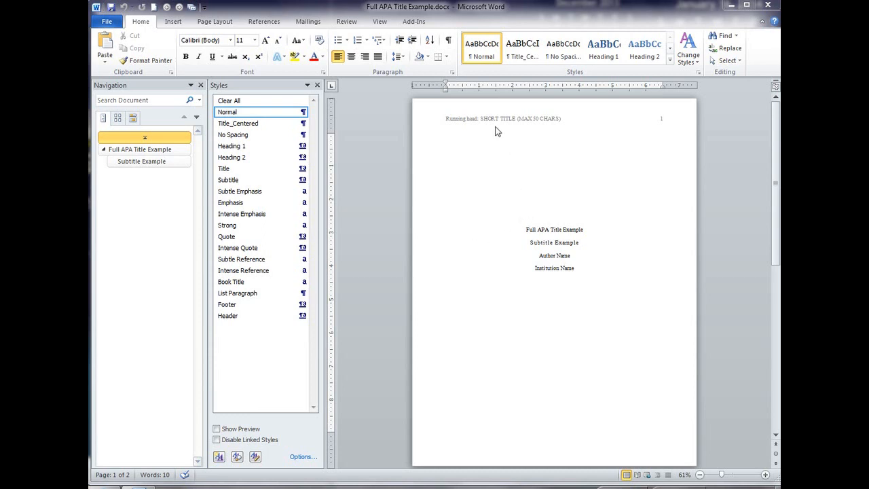
mouse_move(551, 131)
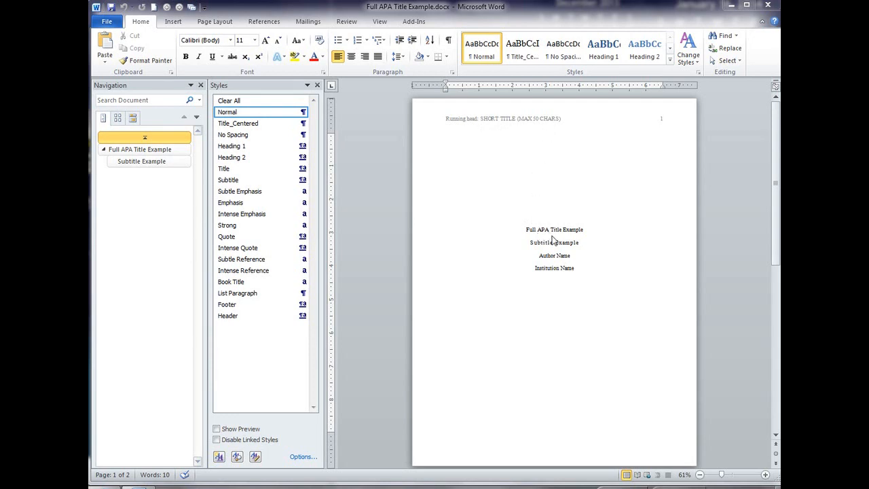
mouse_move(571, 343)
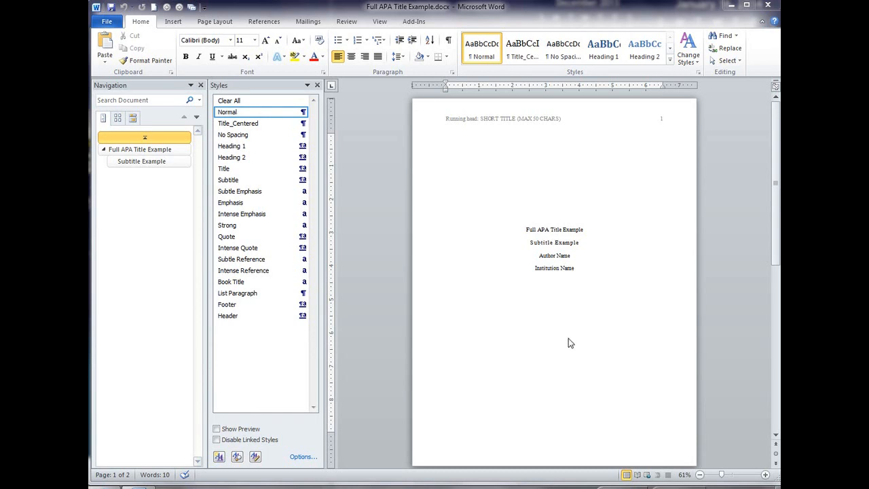
mouse_move(561, 248)
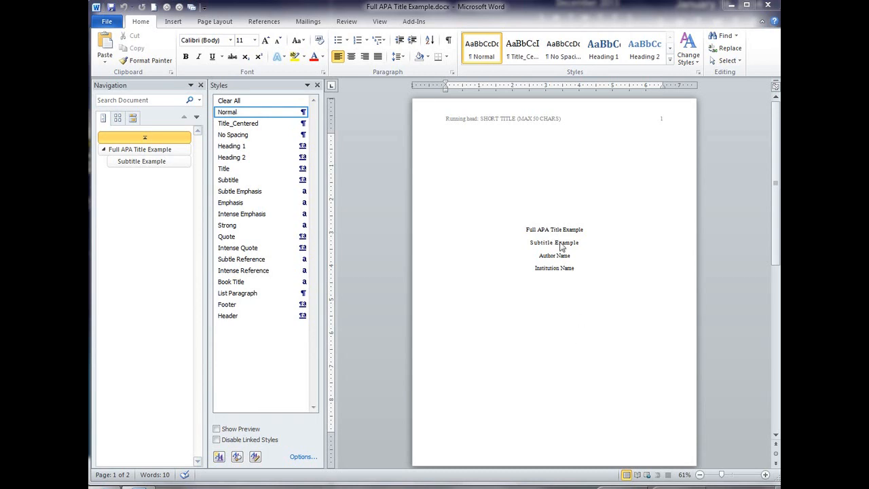
mouse_move(561, 232)
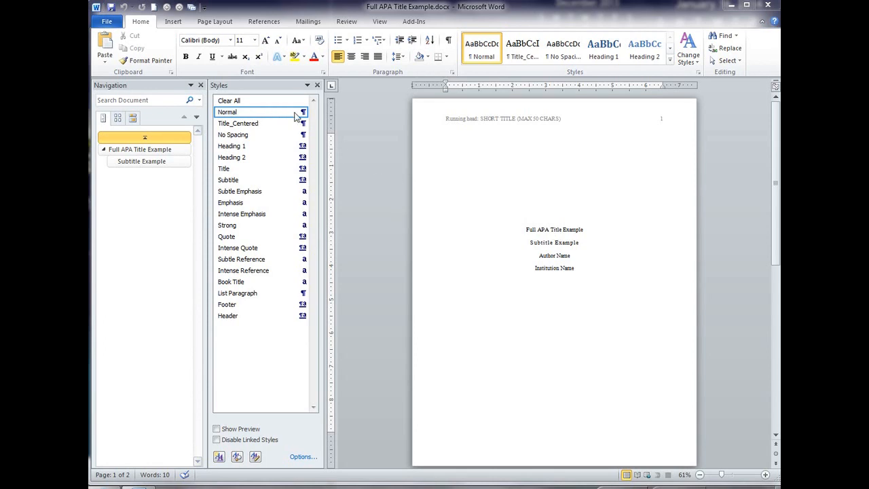
mouse_move(304, 174)
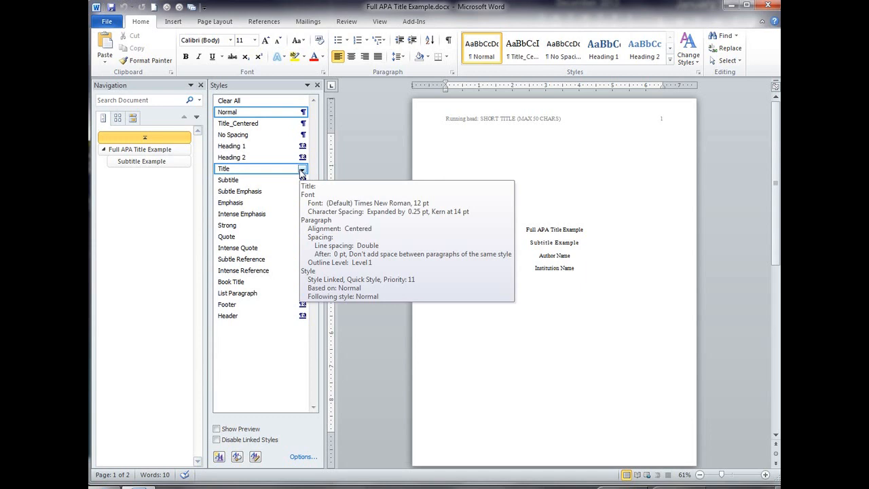
Step: Review the Title style's Modify Style settings and cancel without changes
left_click(303, 168)
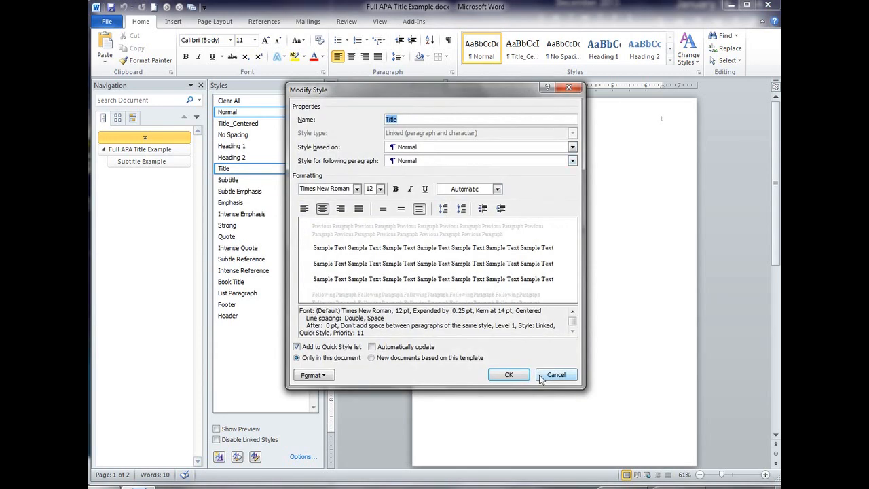
left_click(555, 375)
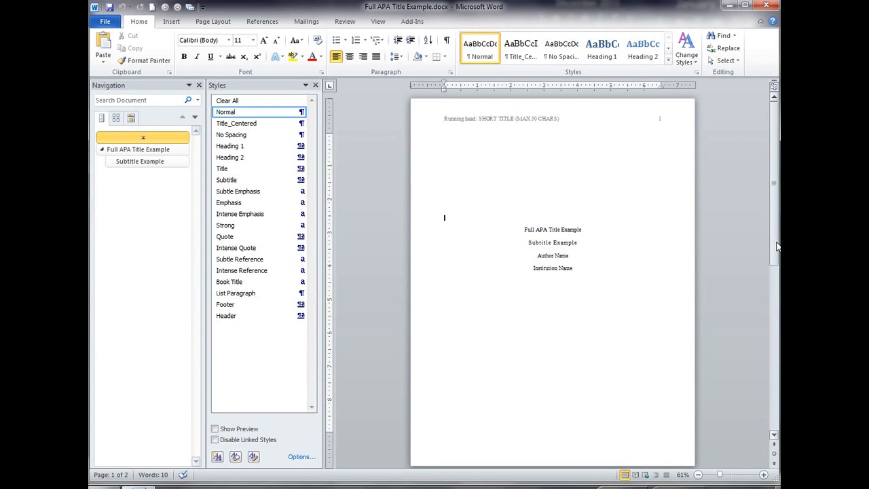
mouse_move(775, 244)
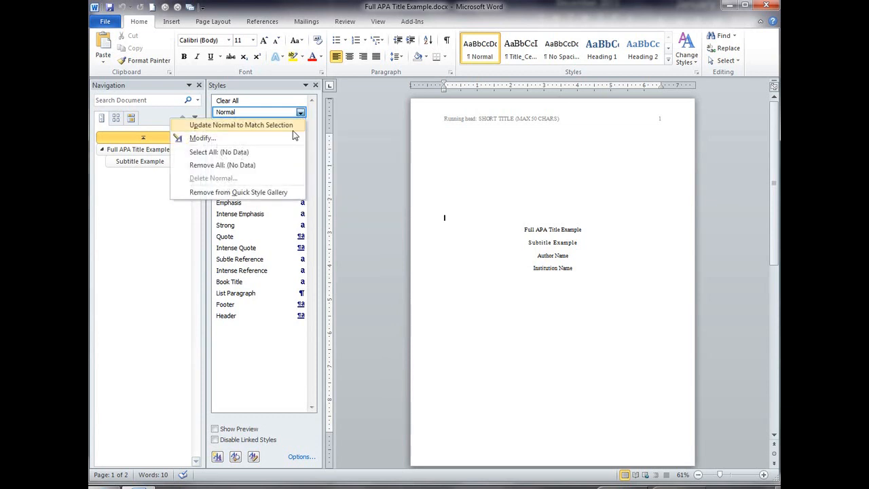
Step: Make the Normal style Times New Roman 12 pt and double-spaced
left_click(203, 138)
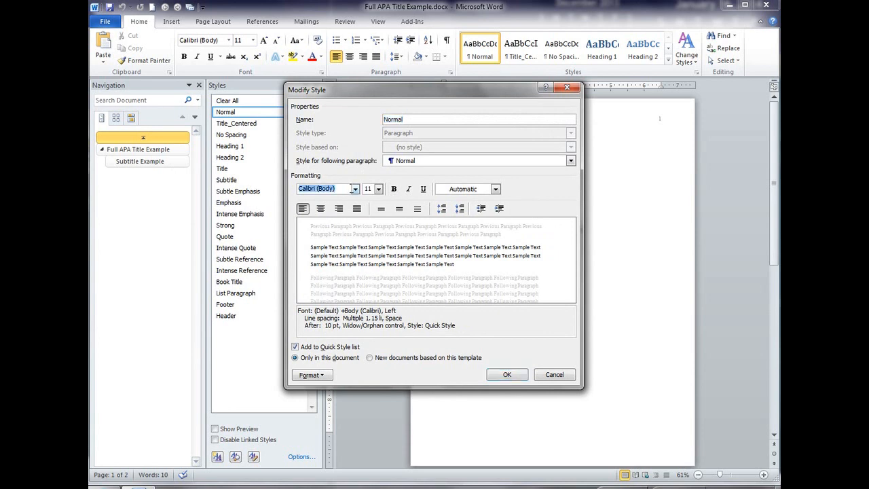
type("Times New Roman")
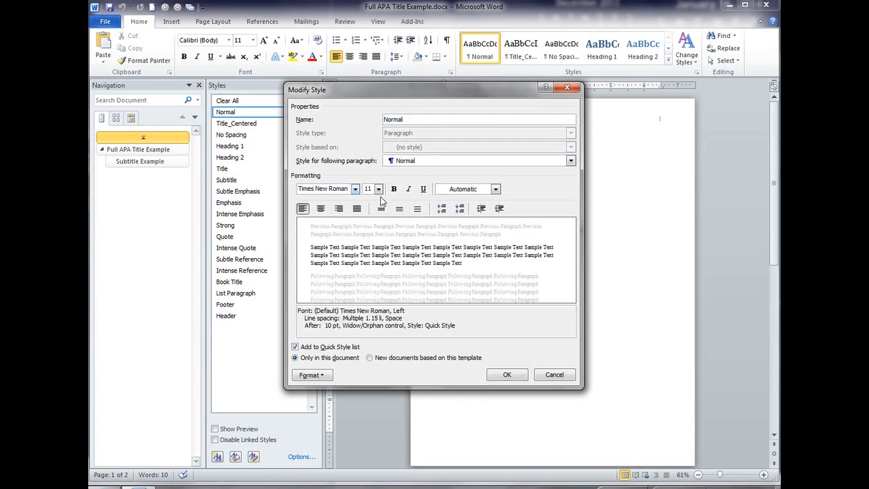
left_click(378, 188)
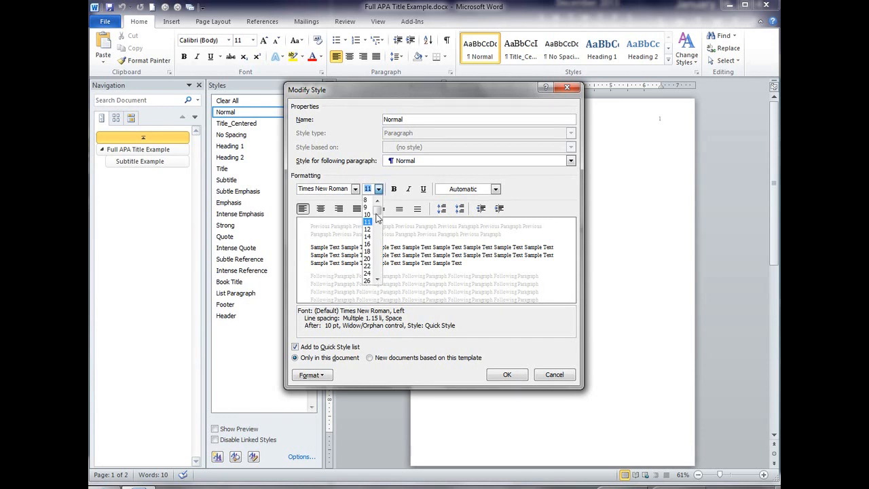
left_click(367, 229)
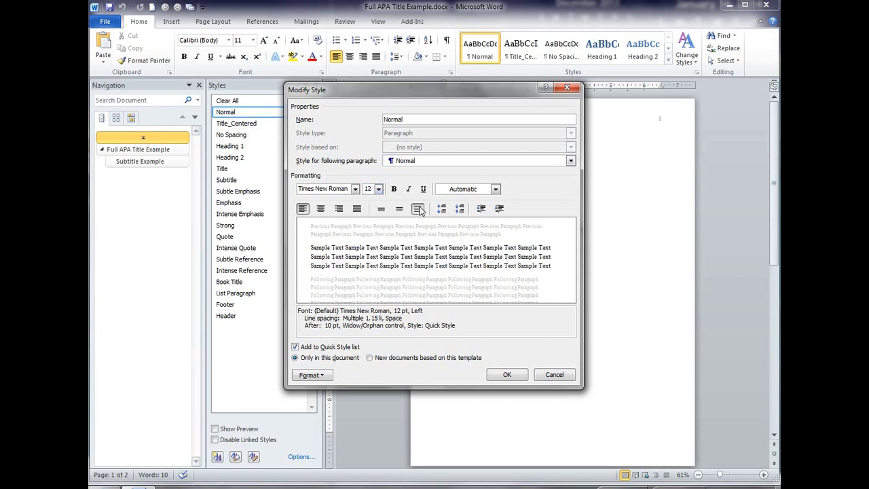
left_click(313, 375)
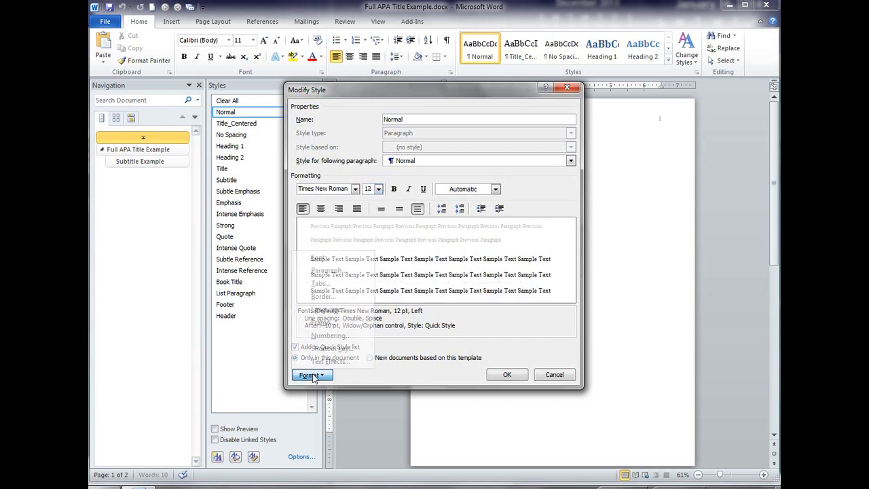
Step: Give Normal a 0.5" first-line indent with 0 pt after, and save the style
left_click(307, 375)
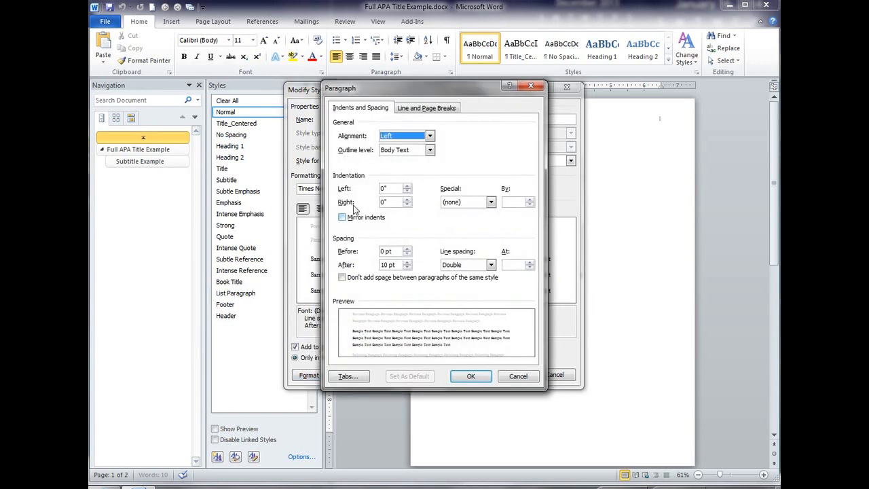
left_click(490, 201)
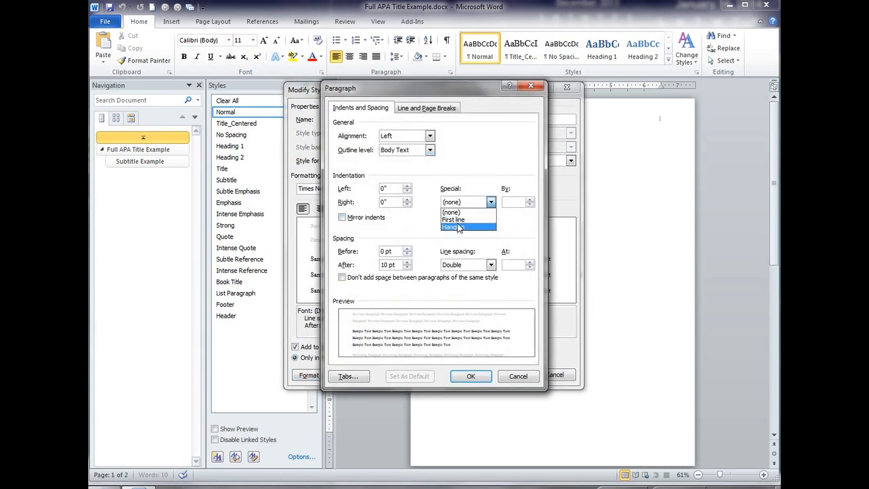
left_click(454, 220)
type("0")
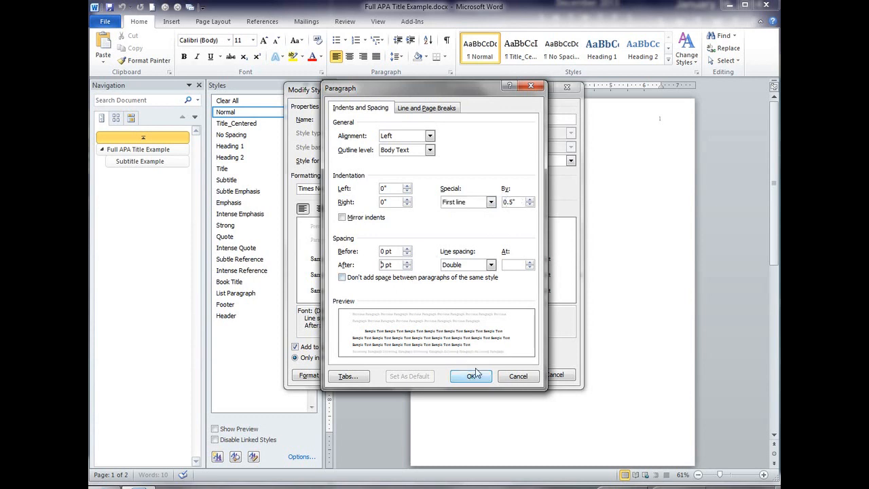
left_click(470, 374)
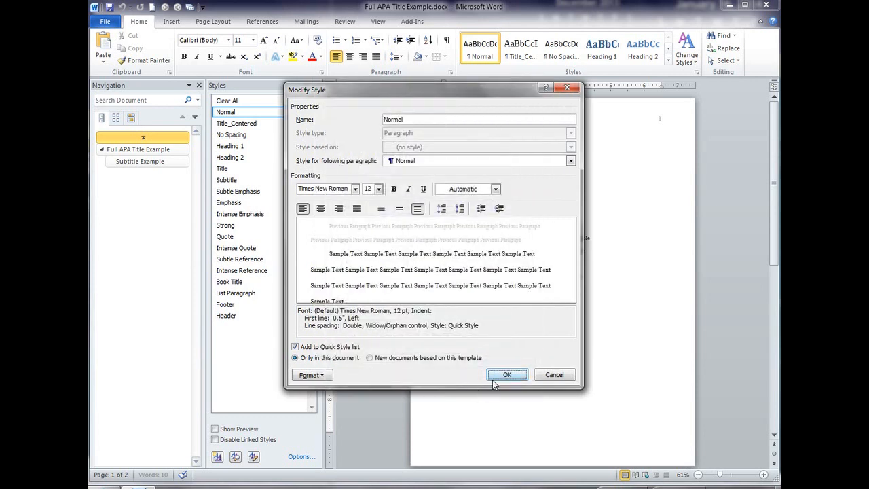
left_click(507, 375)
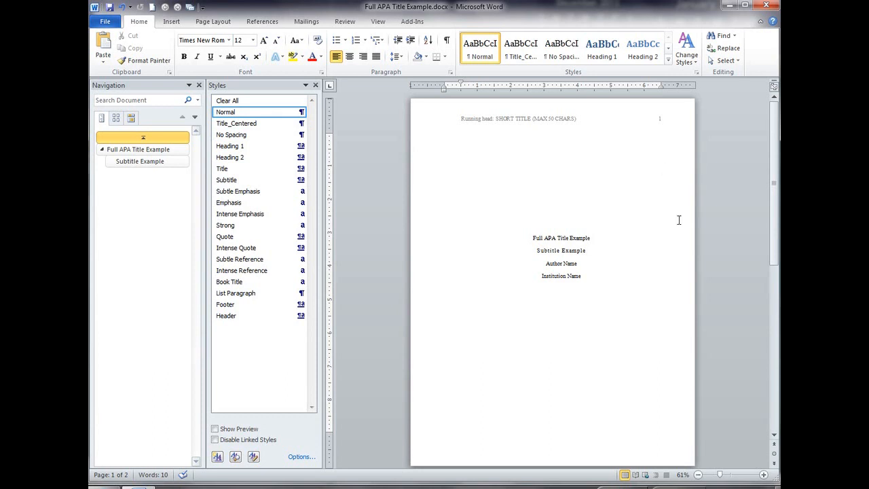
Step: Set the Title style's special indent to (none) and save the change
left_click(561, 238)
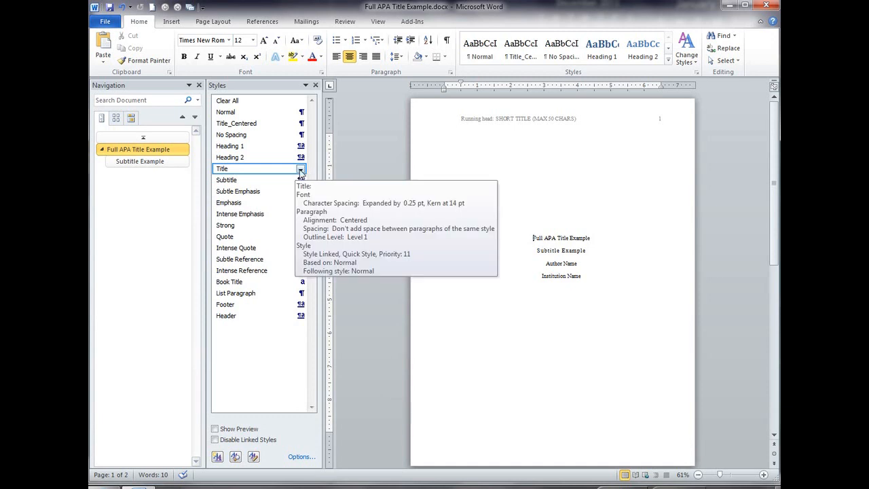
left_click(302, 168)
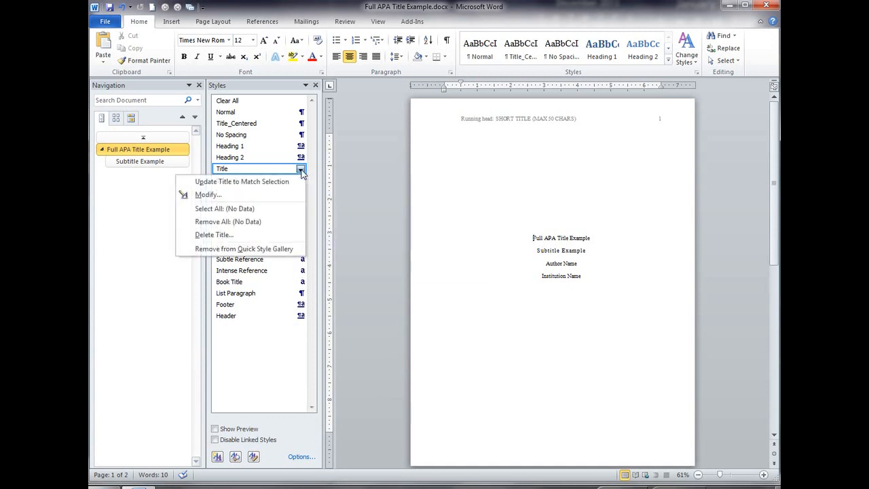
left_click(210, 194)
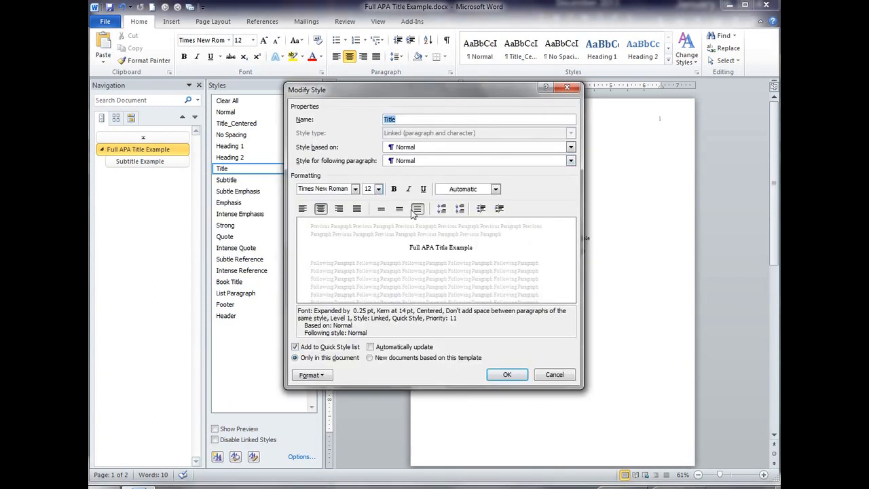
left_click(312, 375)
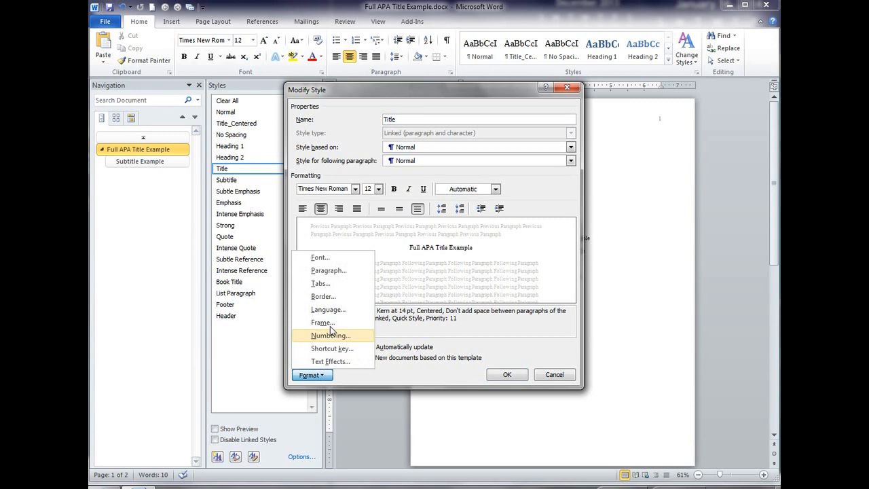
left_click(328, 270)
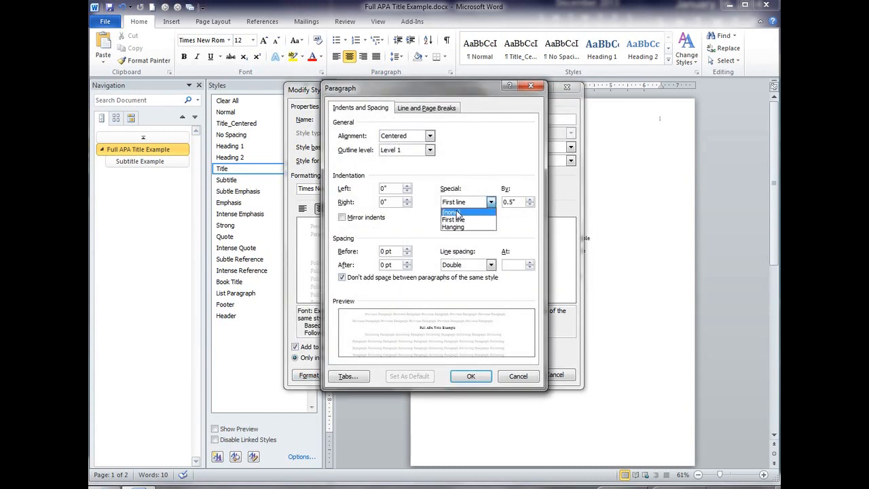
left_click(470, 375)
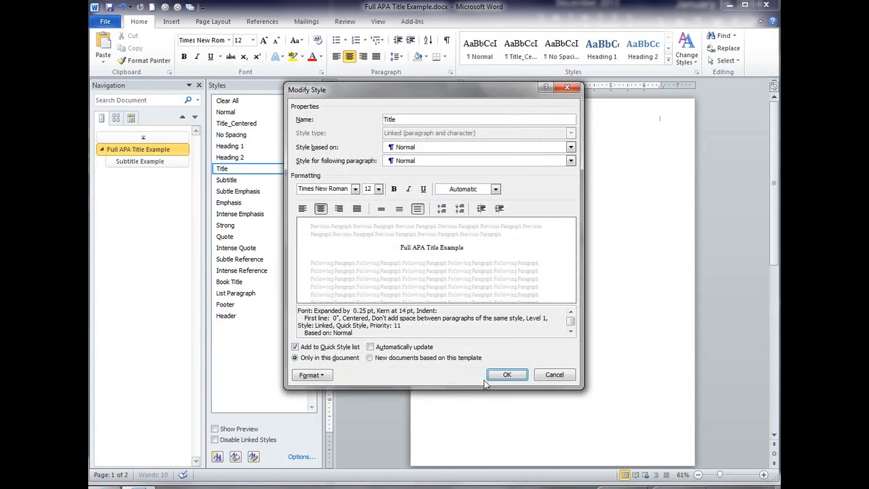
left_click(507, 375)
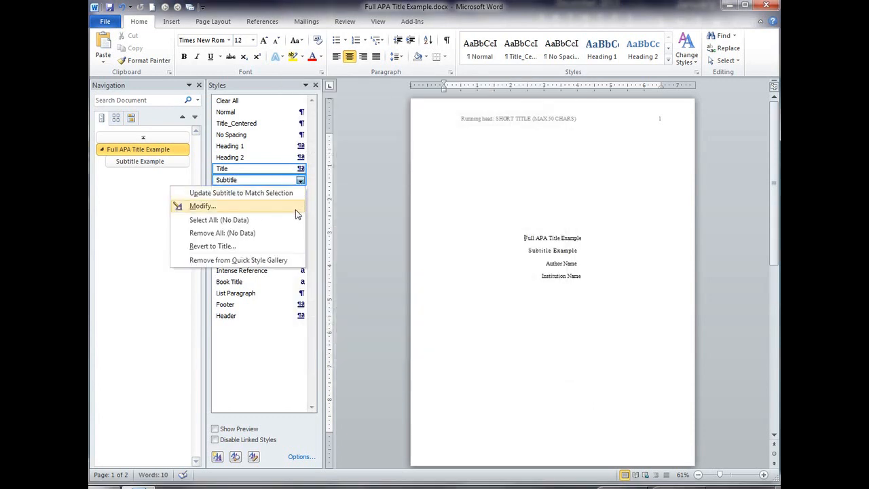
Step: Check the Subtitle style's paragraph settings and cancel without changes
left_click(201, 206)
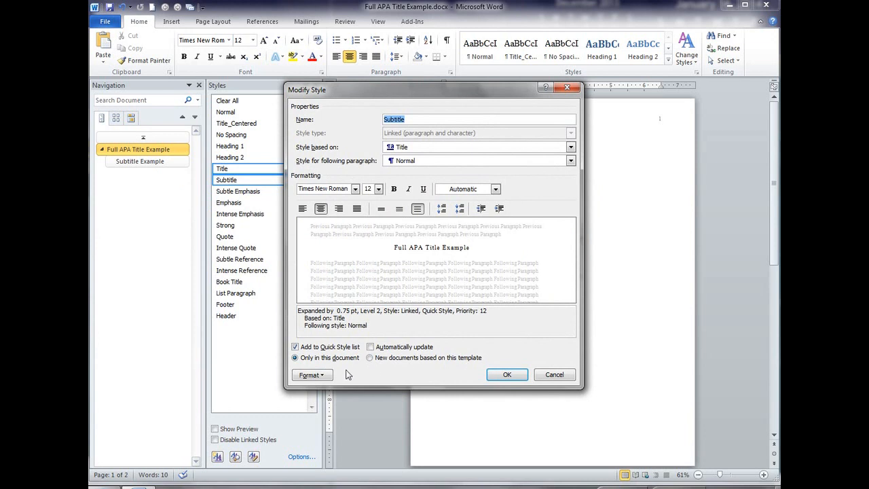
left_click(312, 375)
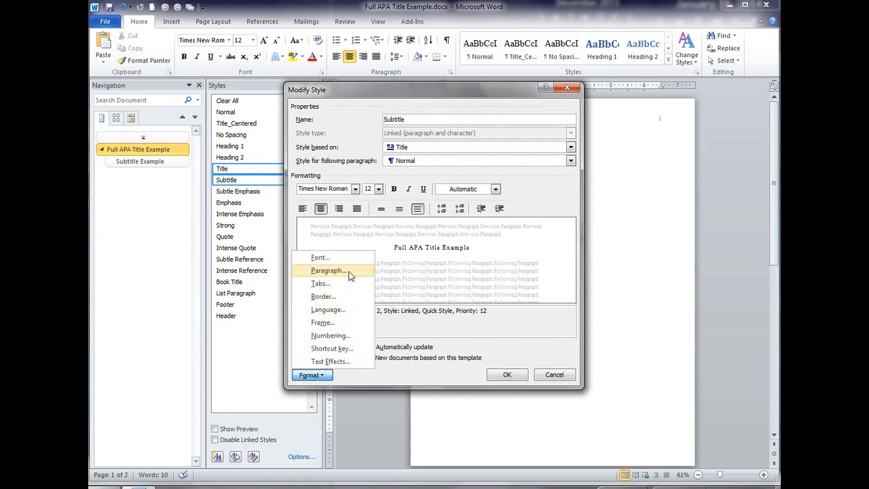
left_click(329, 270)
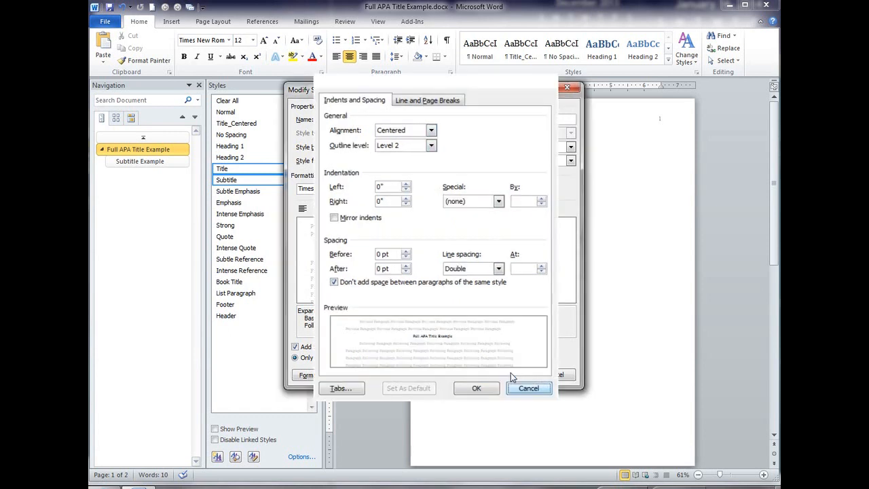
left_click(528, 388)
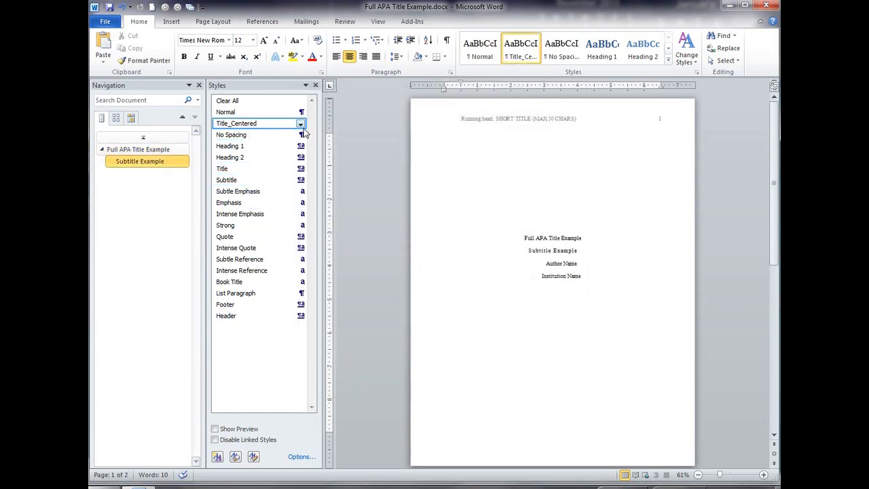
Step: Make Title_Centered centered, double-spaced, with no special indent
left_click(302, 122)
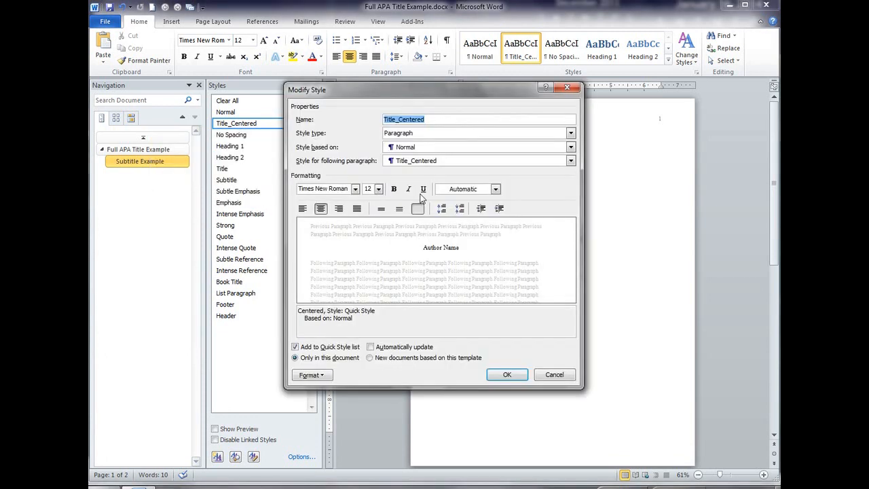
left_click(312, 375)
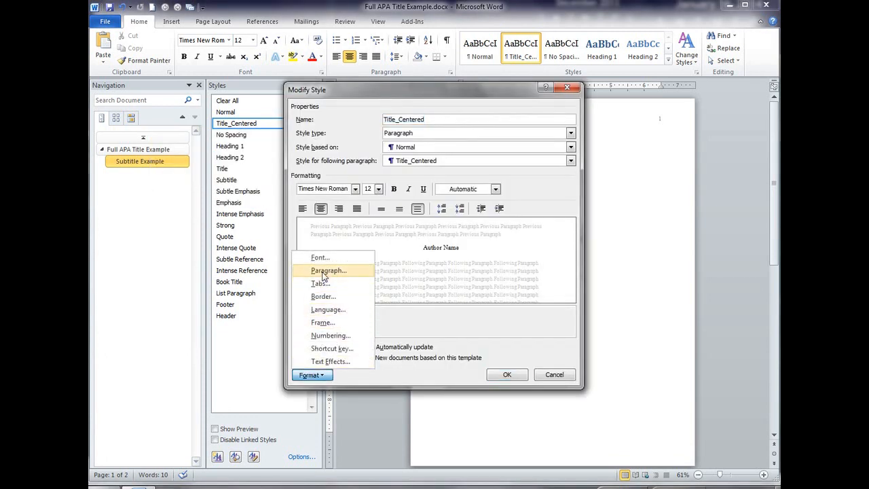
left_click(329, 270)
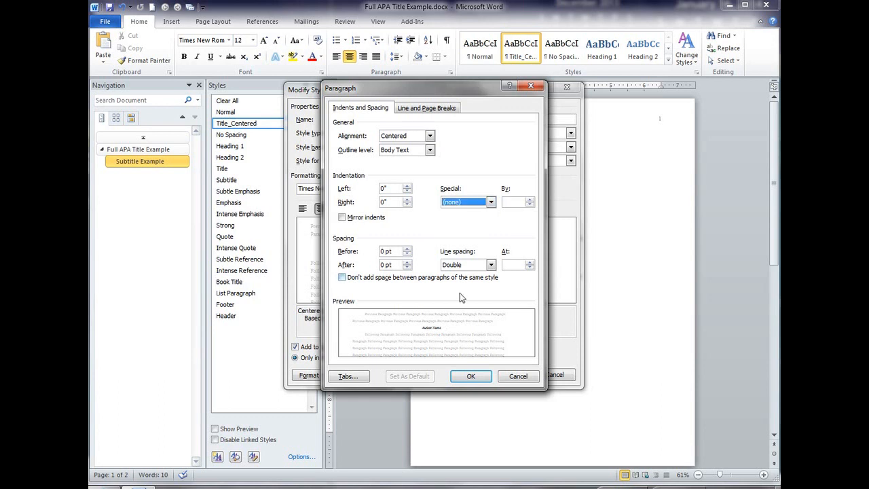
left_click(470, 376)
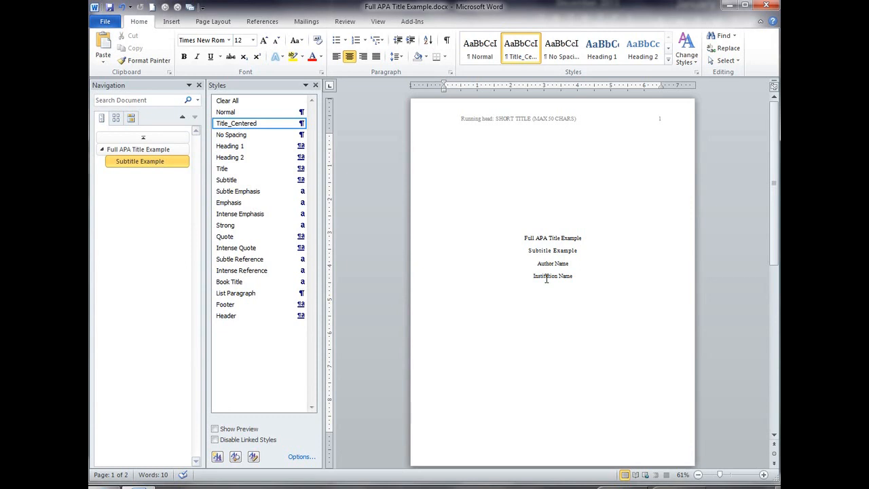
mouse_move(578, 299)
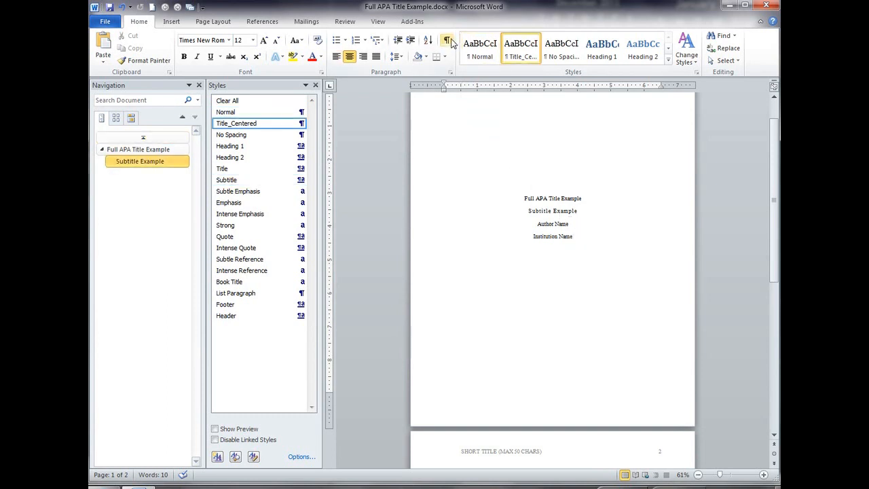
Step: Check the page break with formatting marks shown, then type Abstract atop page 2
left_click(447, 40)
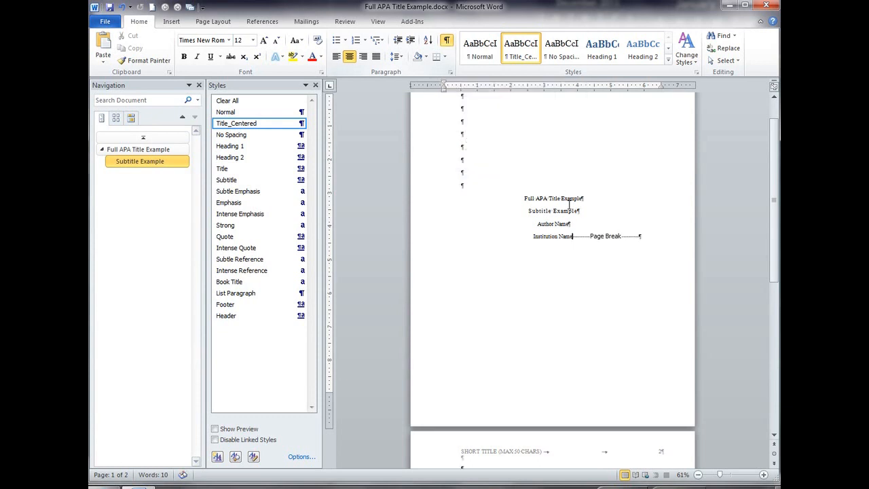
mouse_move(509, 136)
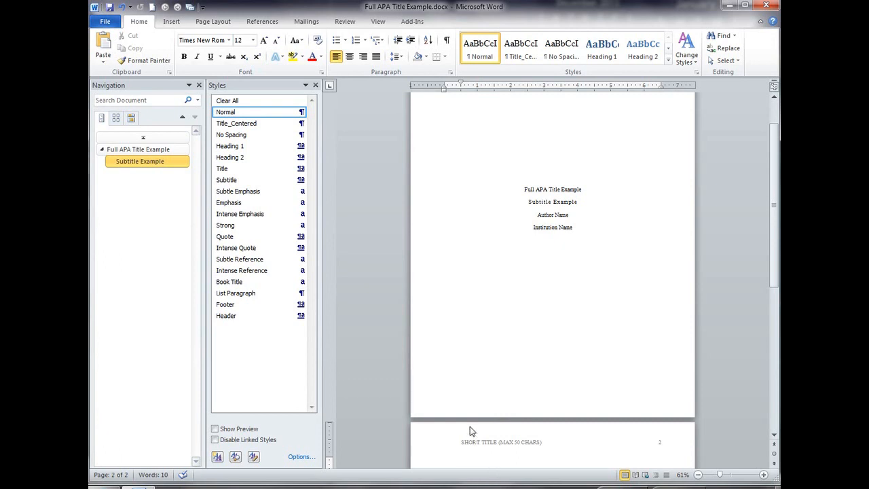
type("Abstract")
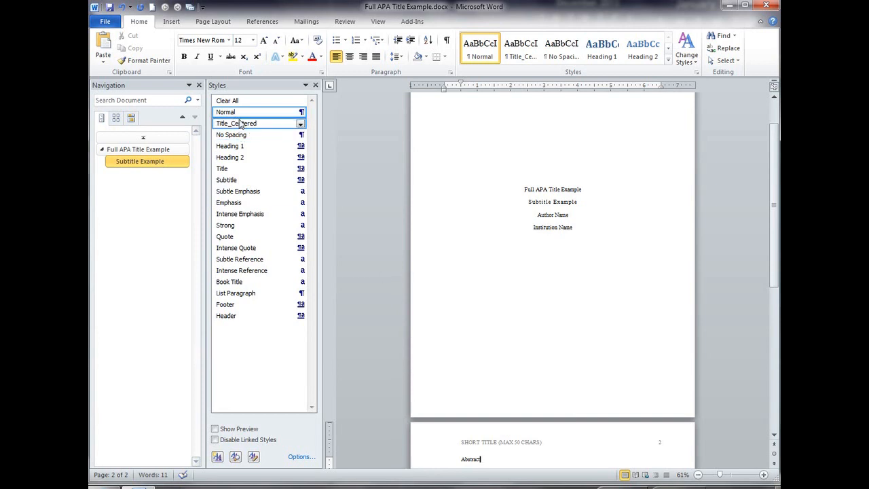
Step: Apply Title_Centered to the Abstract heading and review its settings unchanged
left_click(237, 123)
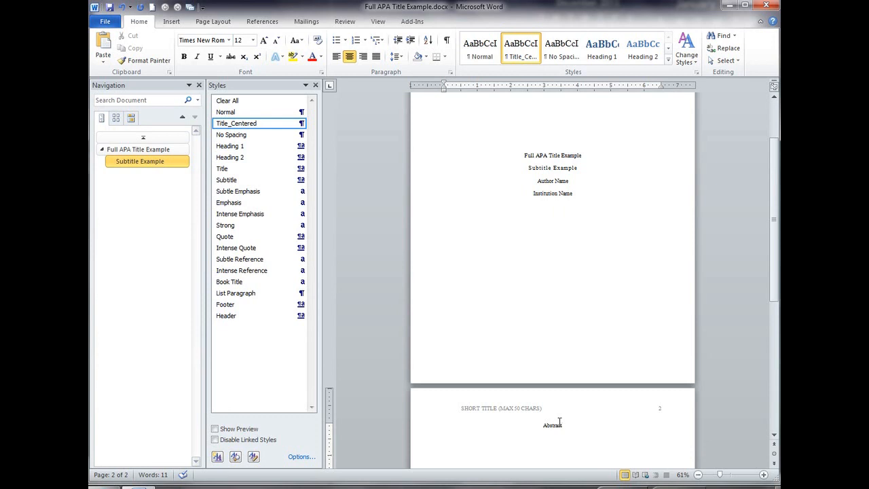
left_click(302, 122)
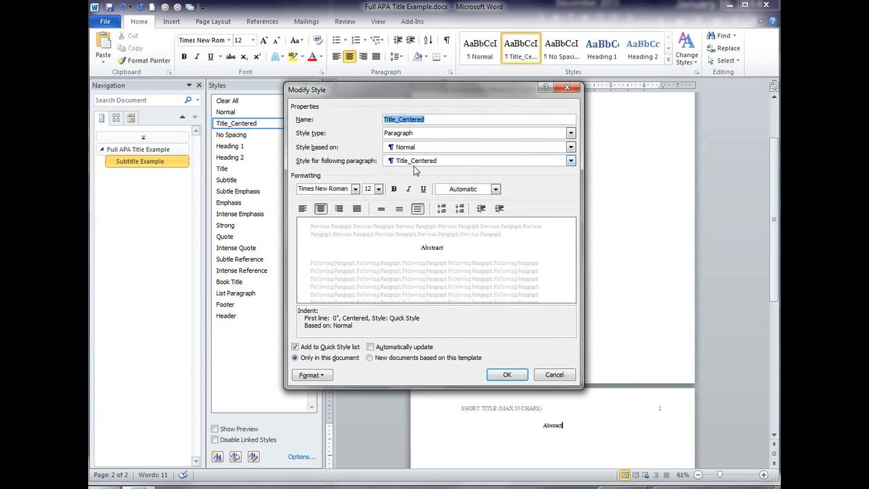
left_click(507, 375)
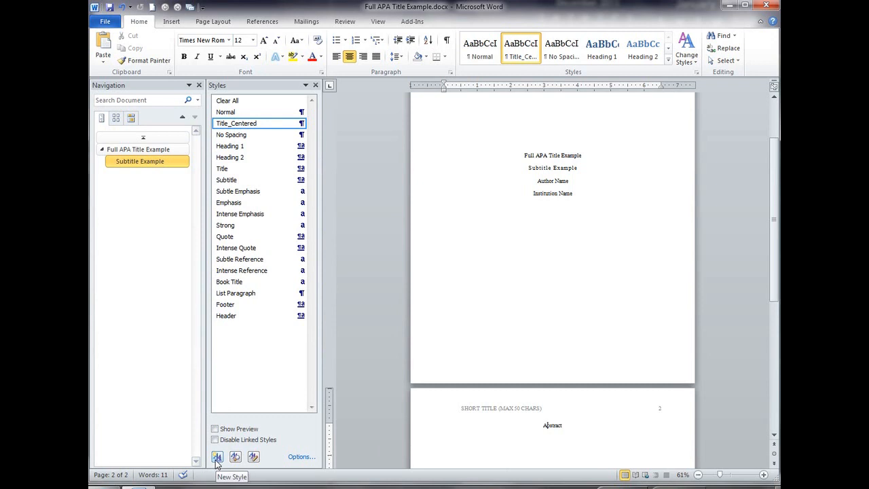
Step: Create a new style named Abstract Title based on Title_Centered
left_click(217, 457)
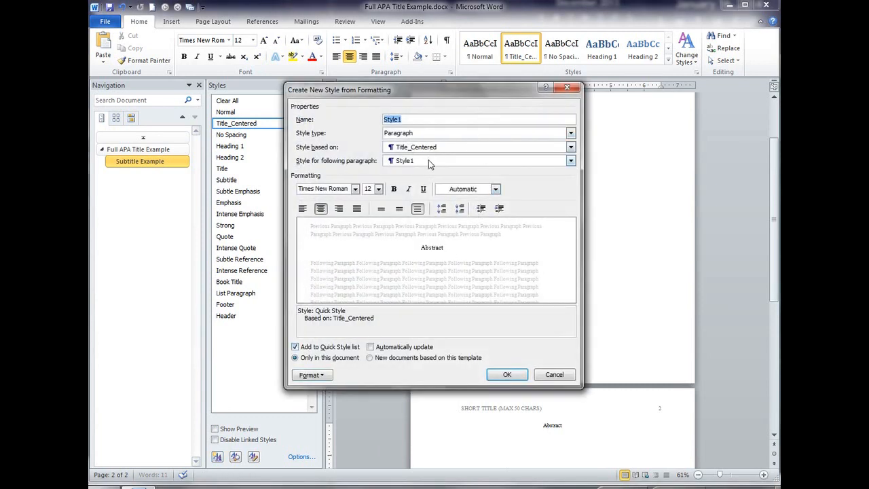
left_click(571, 160)
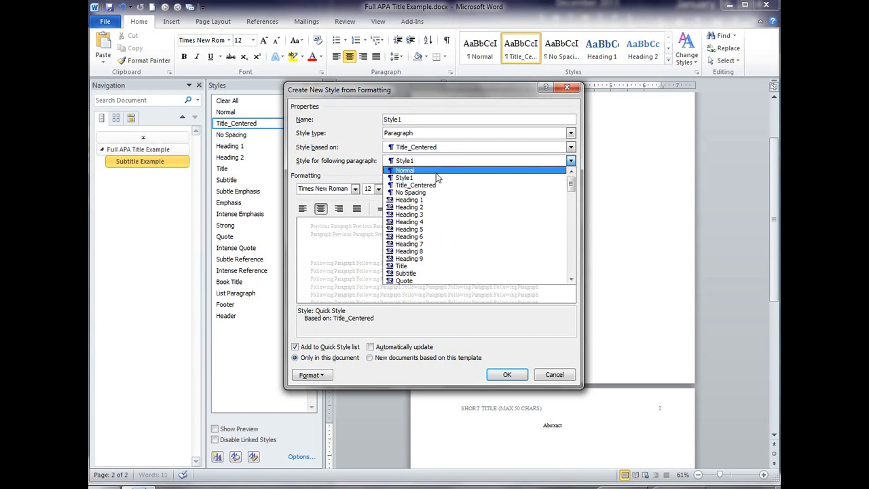
left_click(404, 176)
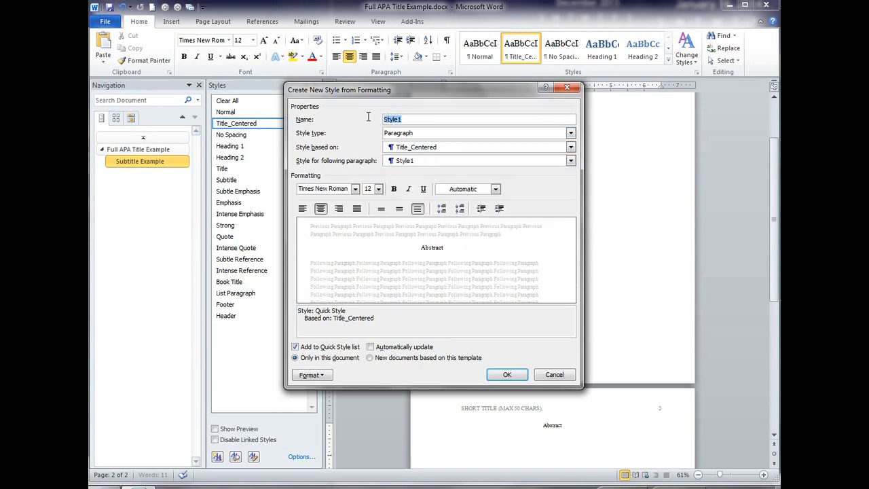
type("Abstract Tit")
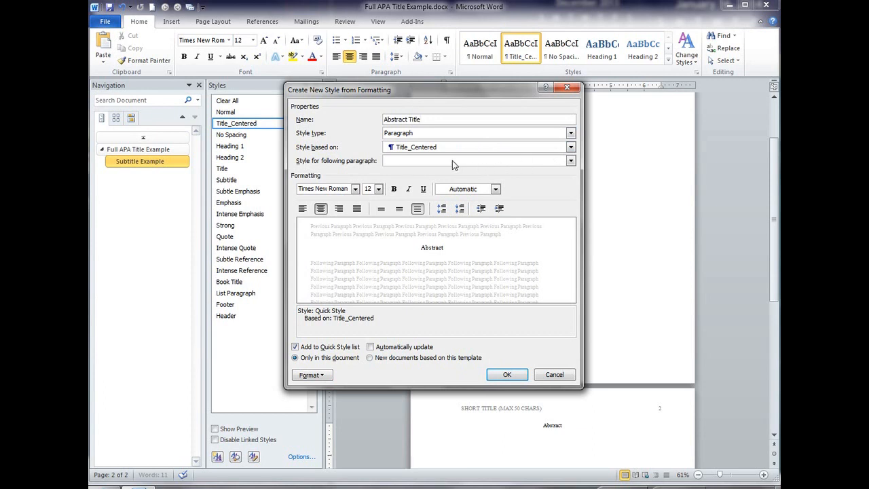
left_click(506, 375)
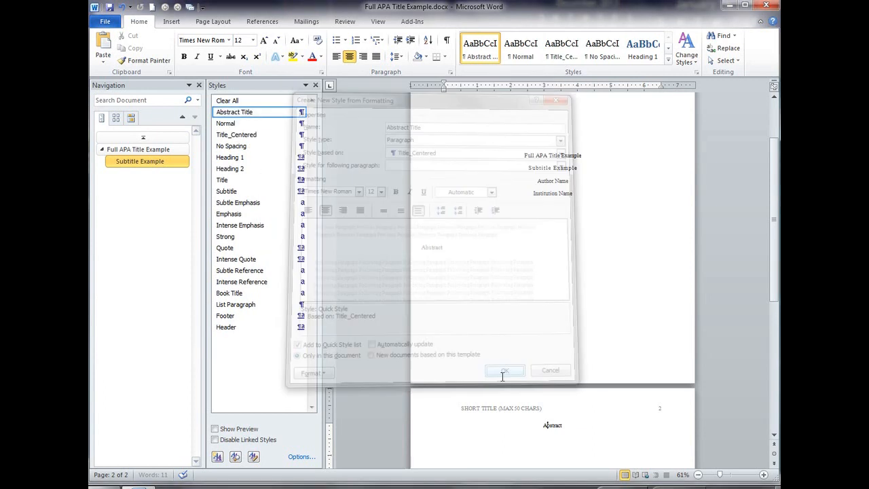
Step: Add a paragraph after Abstract and make it Normal, reviewing Abstract Title in passing
left_click(506, 369)
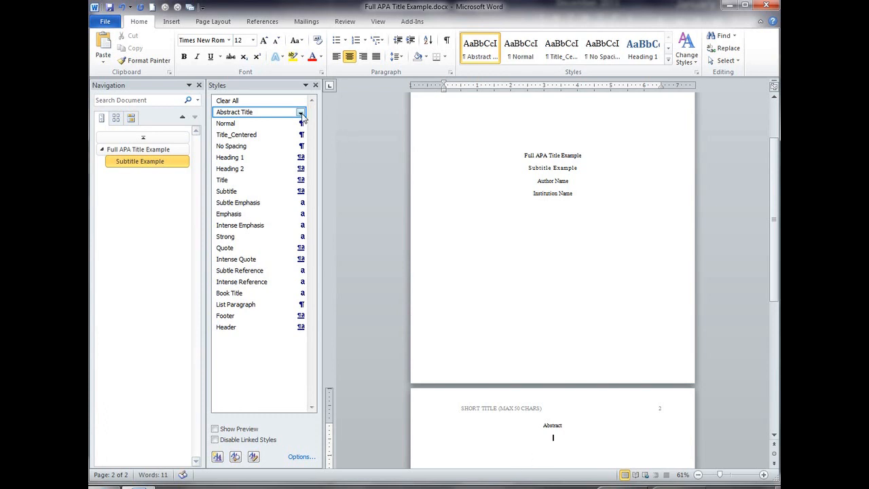
left_click(301, 112)
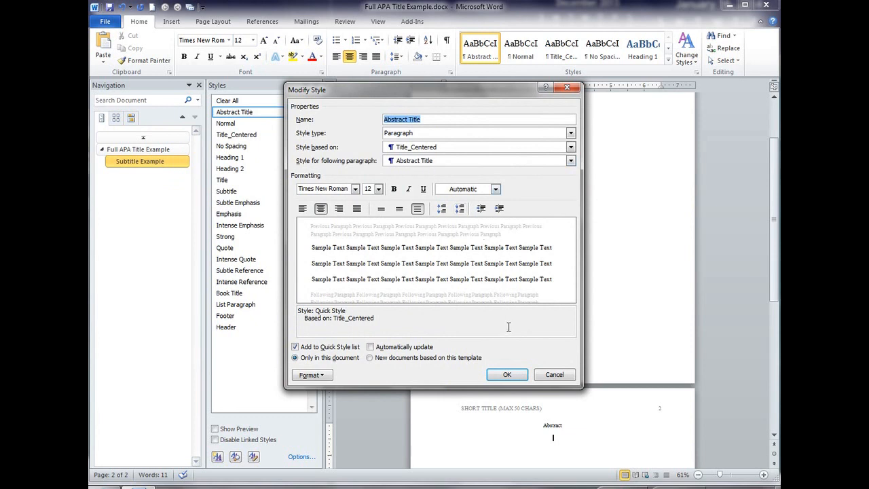
left_click(507, 375)
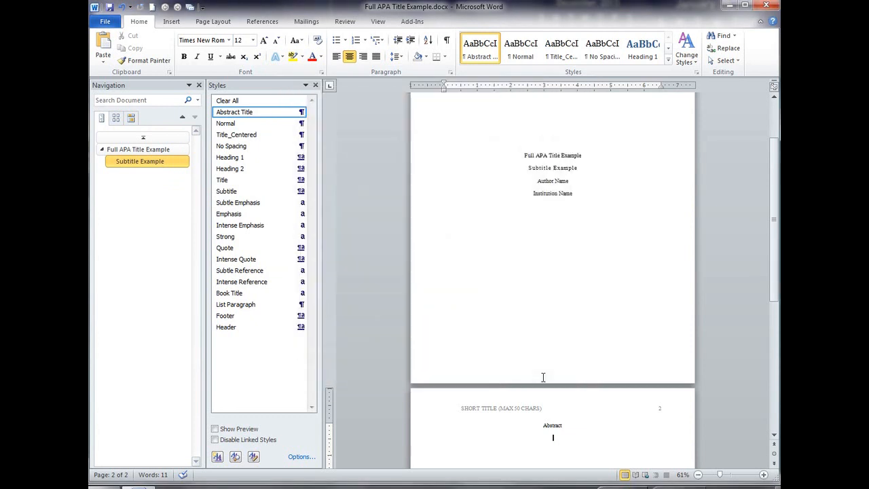
left_click(225, 122)
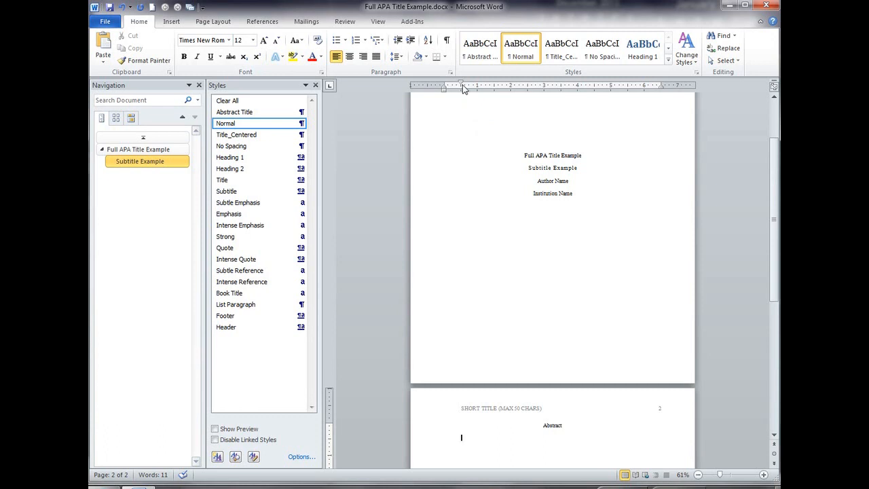
mouse_move(464, 92)
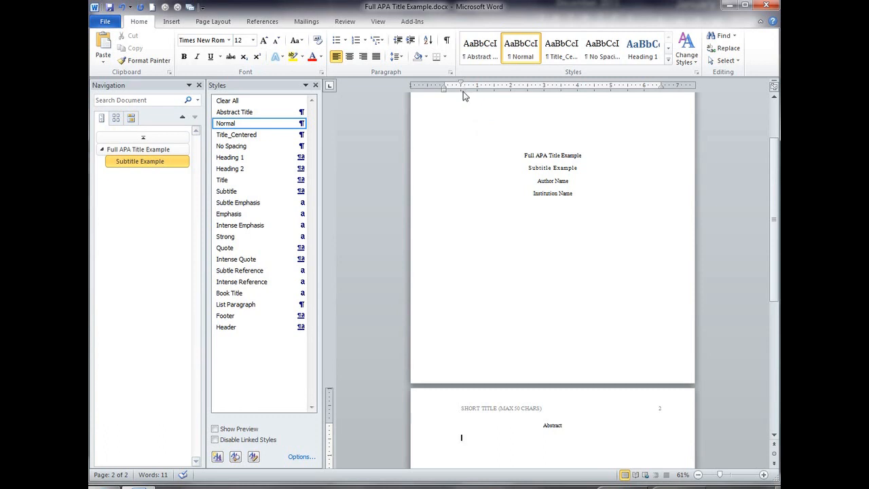
mouse_move(467, 110)
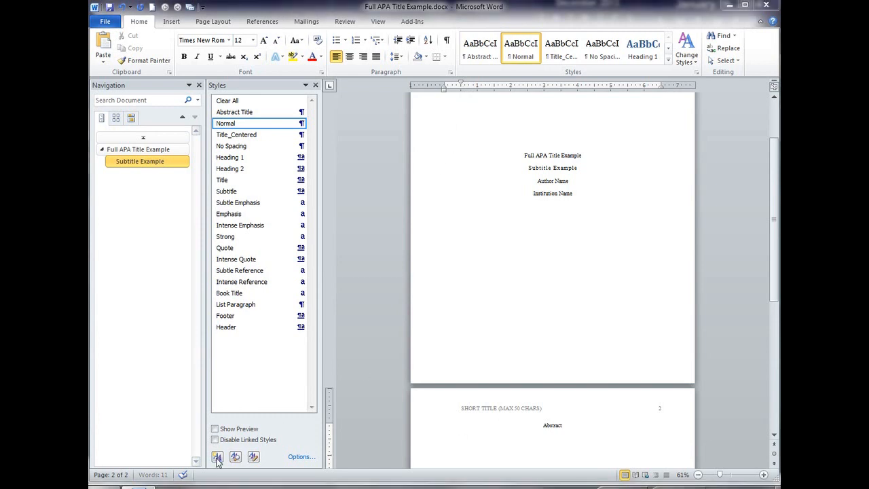
Step: Create the Abstract First style with 0.5" first-line indent and Normal as following style
left_click(217, 456)
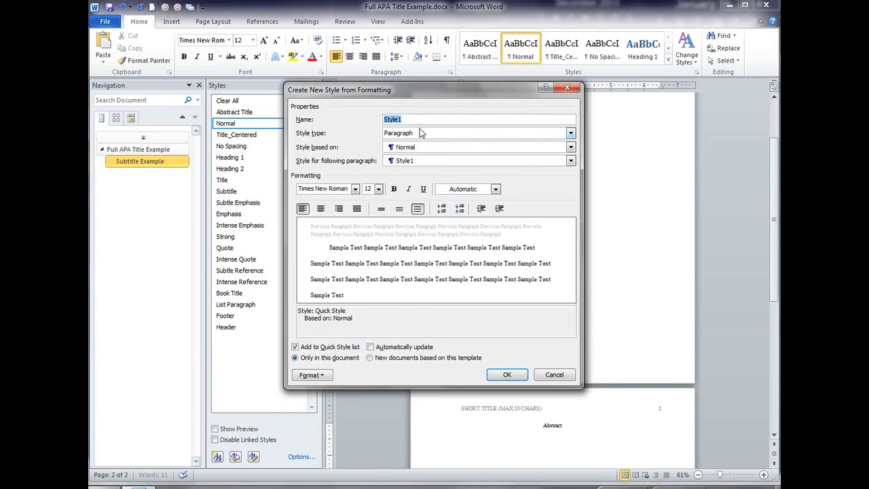
type("Abstract First")
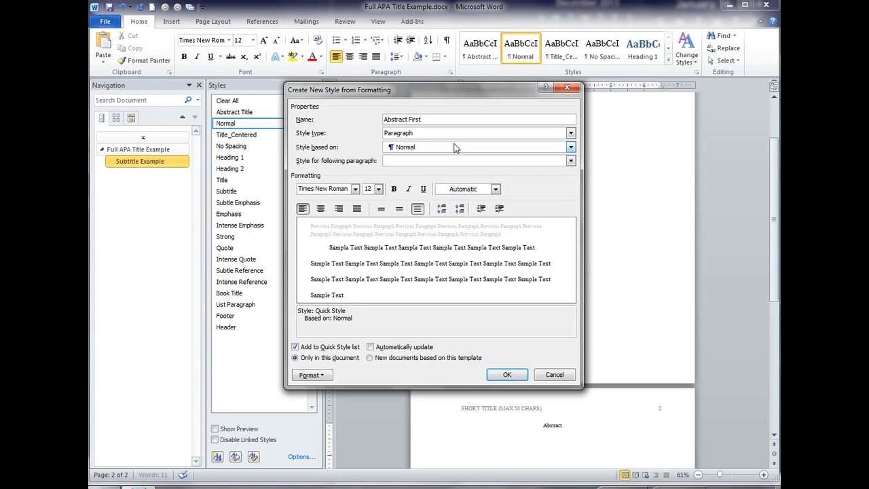
left_click(570, 161)
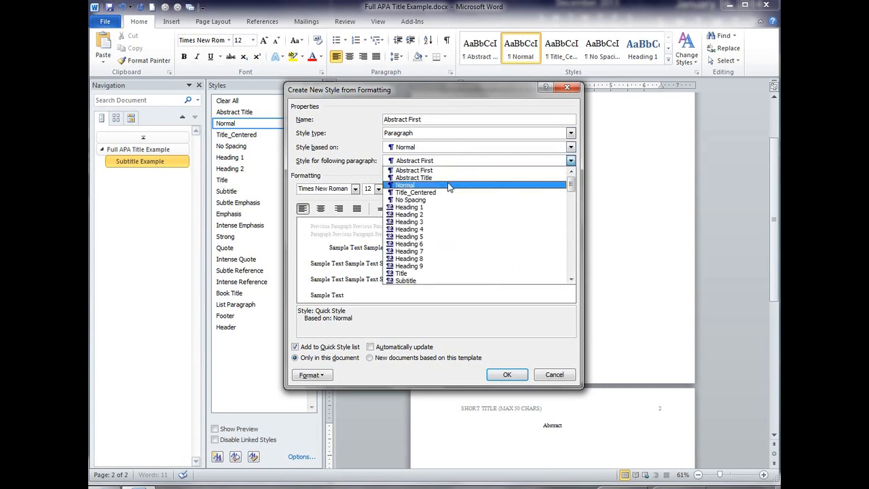
left_click(405, 185)
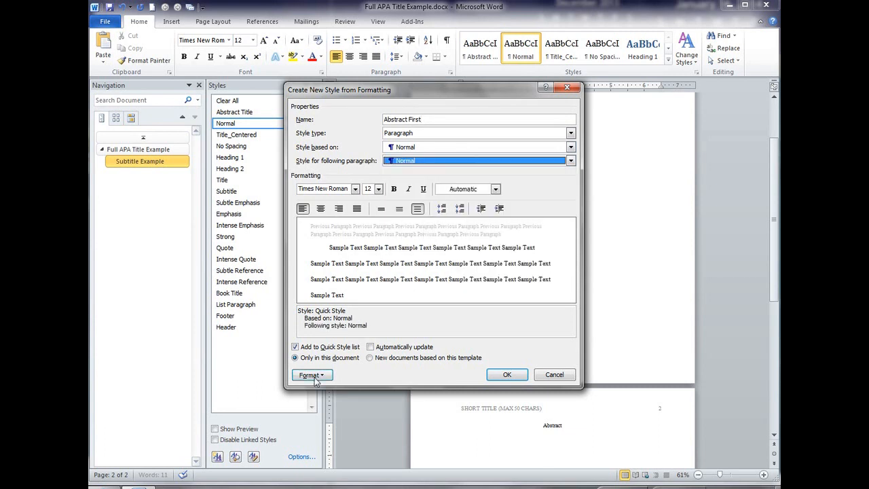
left_click(313, 375)
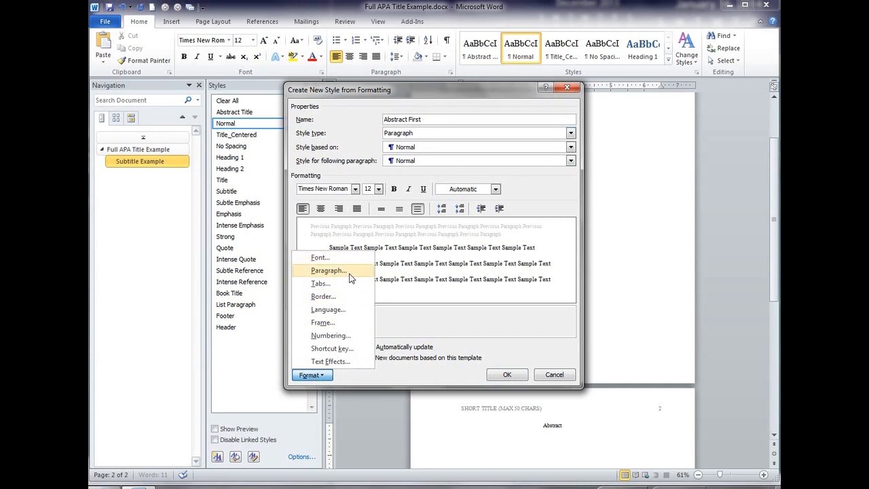
left_click(329, 270)
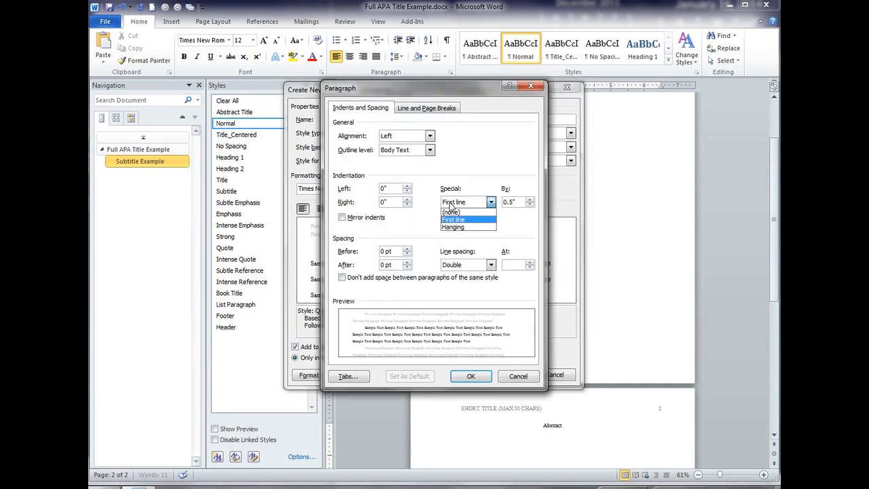
left_click(469, 375)
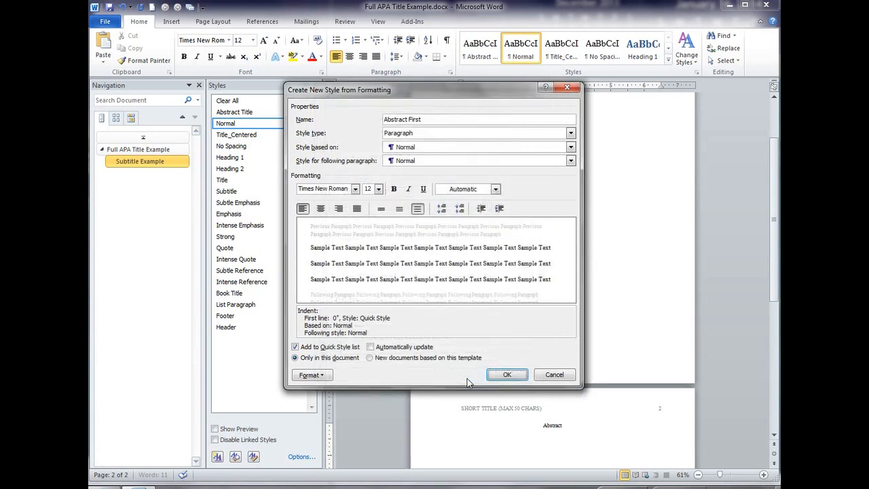
left_click(506, 375)
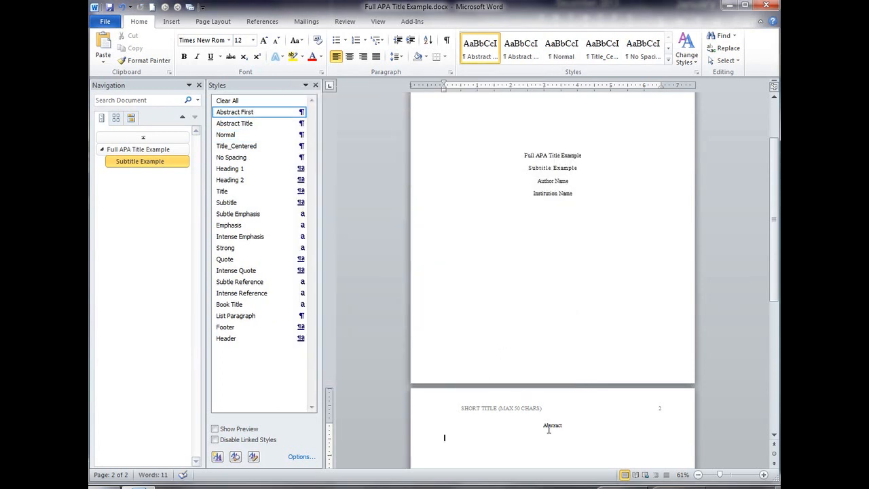
Step: Set Abstract Title's following-paragraph style to Abstract First and save it
left_click(233, 123)
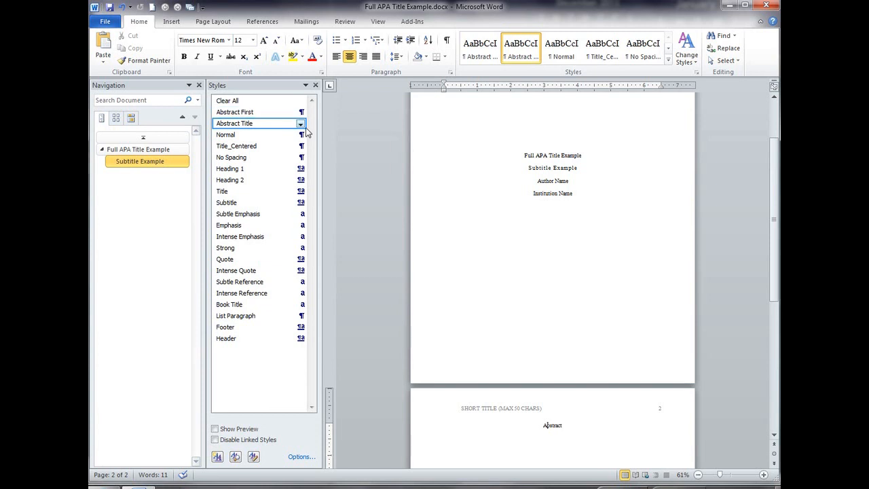
left_click(301, 122)
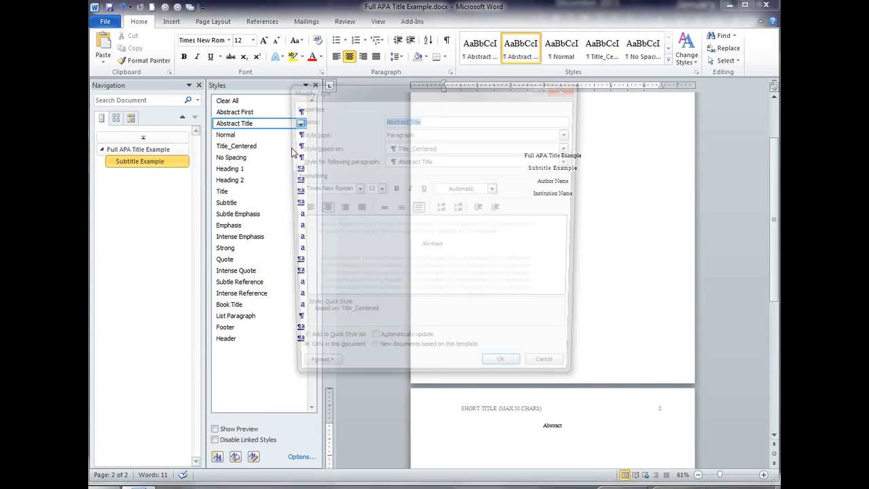
left_click(571, 160)
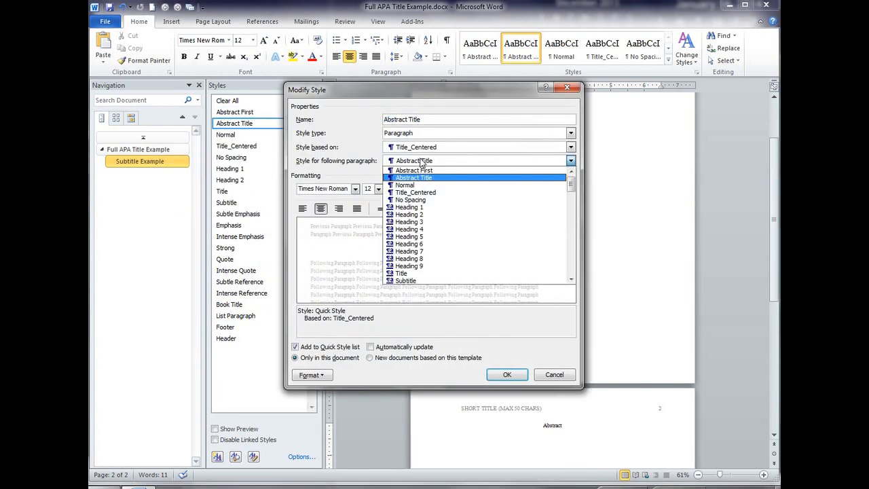
mouse_move(422, 185)
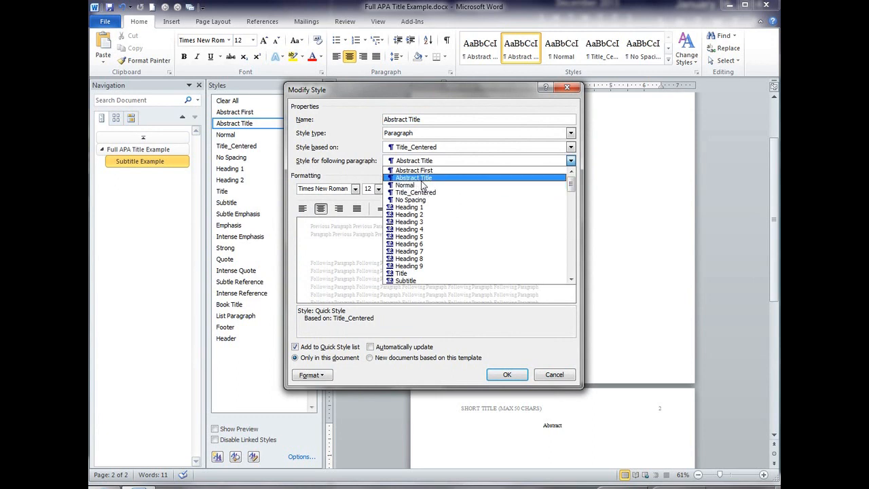
left_click(414, 170)
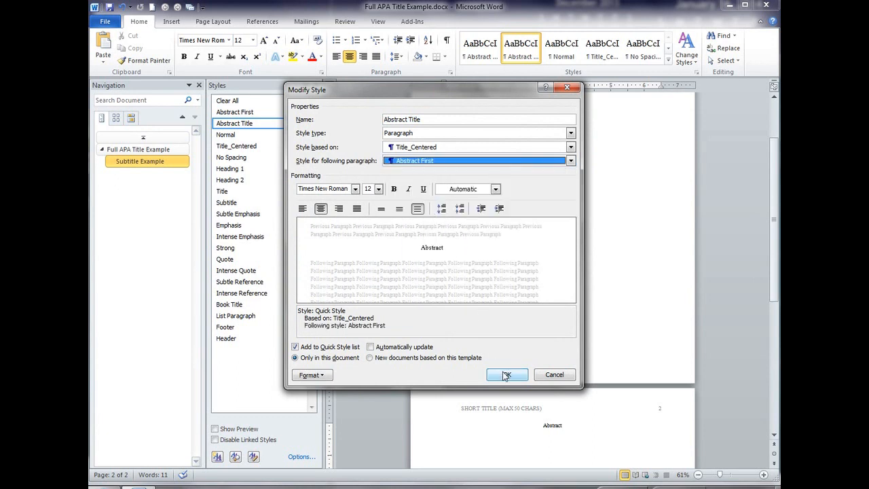
left_click(507, 375)
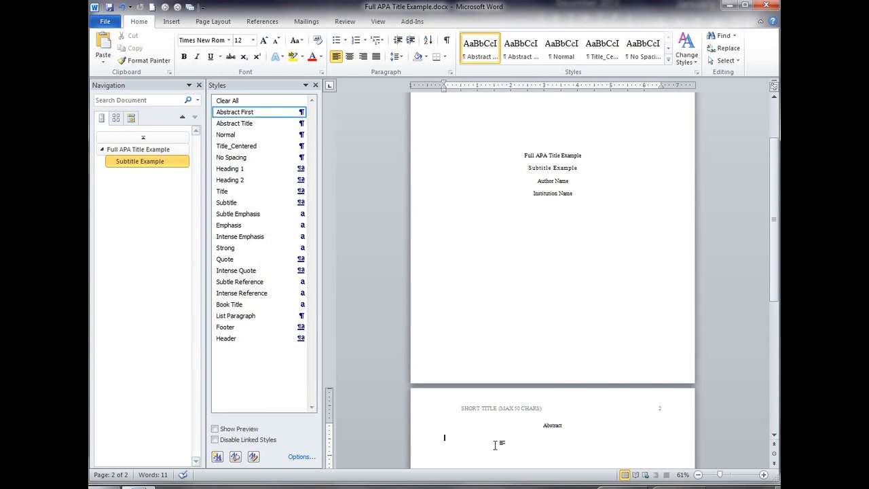
left_click(233, 123)
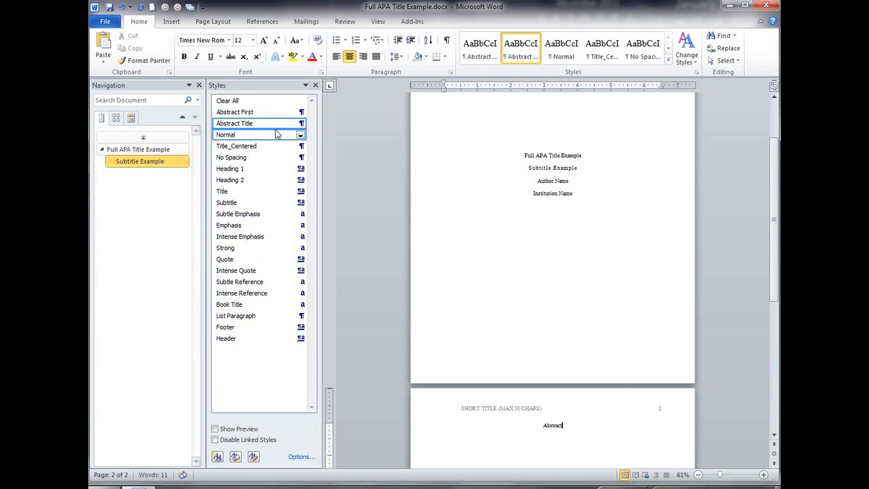
mouse_move(258, 122)
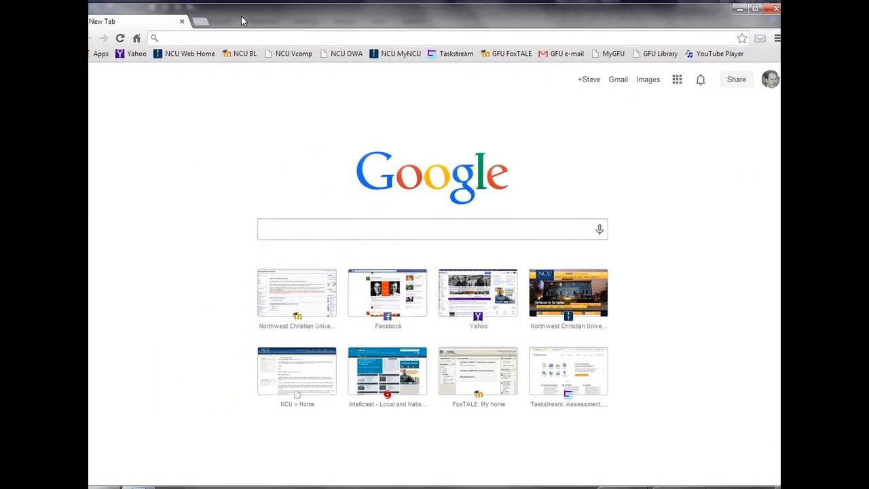
Step: Visit lipsum.com in Chrome and generate 2 paragraphs of Lorem Ipsum placeholder text
type("ipsum")
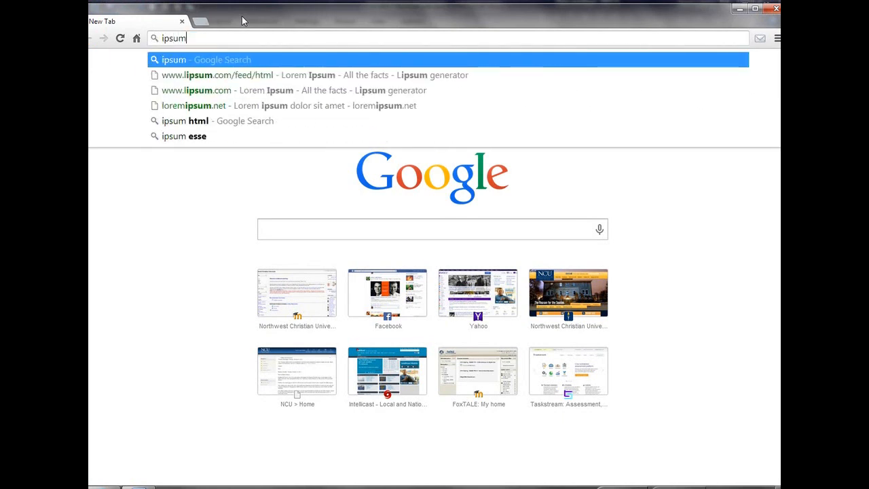
mouse_move(199, 119)
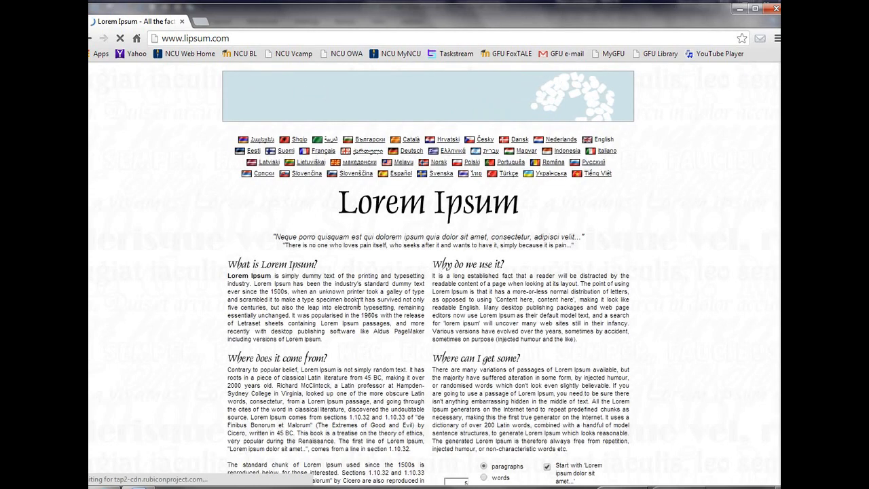
scroll("down", 3)
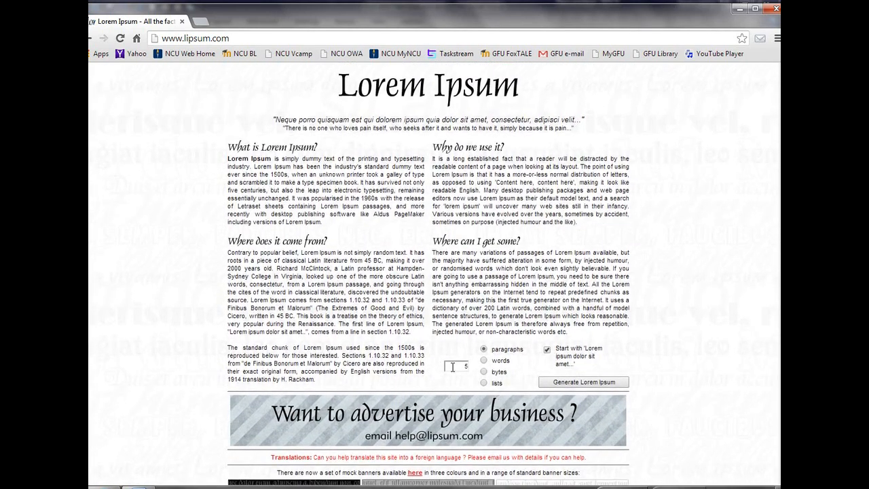
type("2")
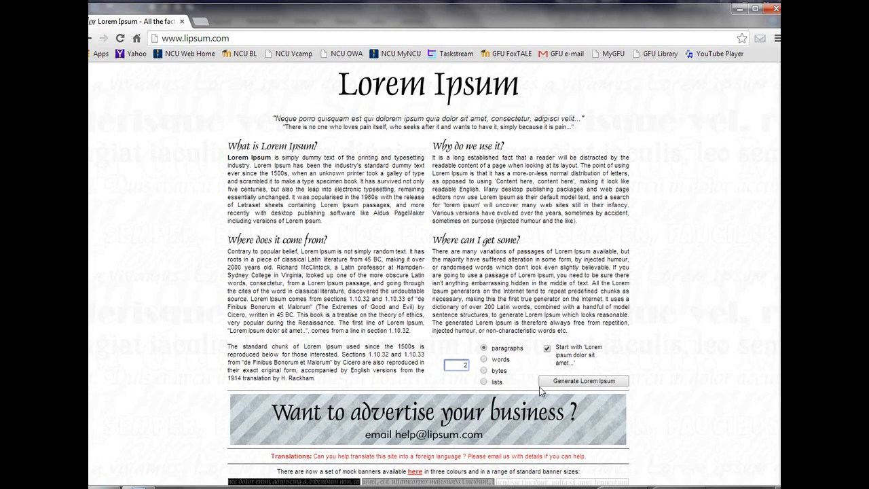
left_click(583, 381)
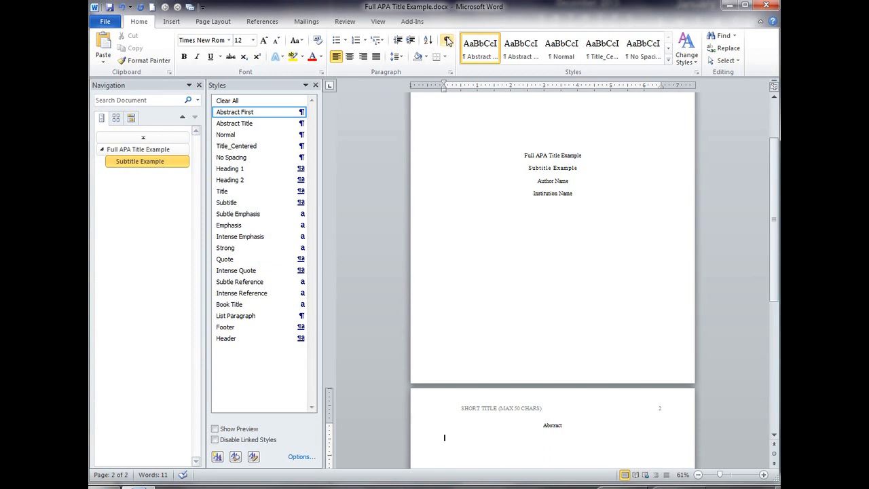
mouse_move(170, 49)
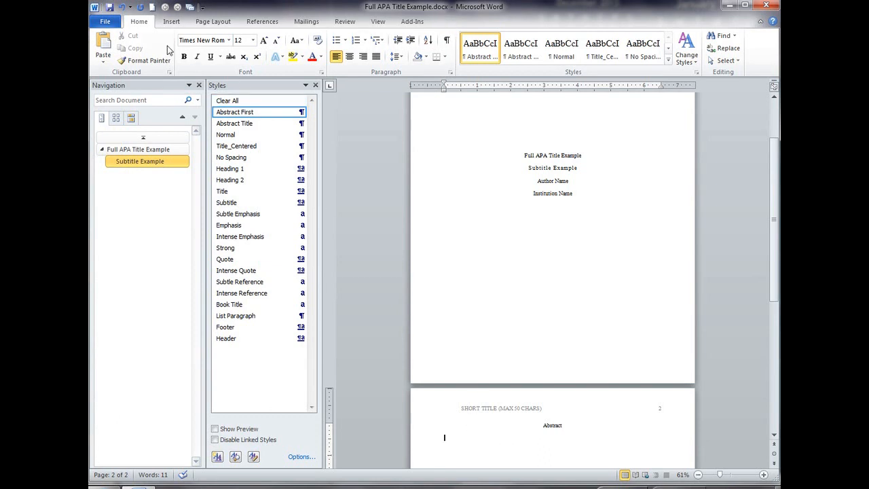
Step: Paste the copied Lorem Ipsum paragraphs below the Abstract heading on page 2
left_click(103, 60)
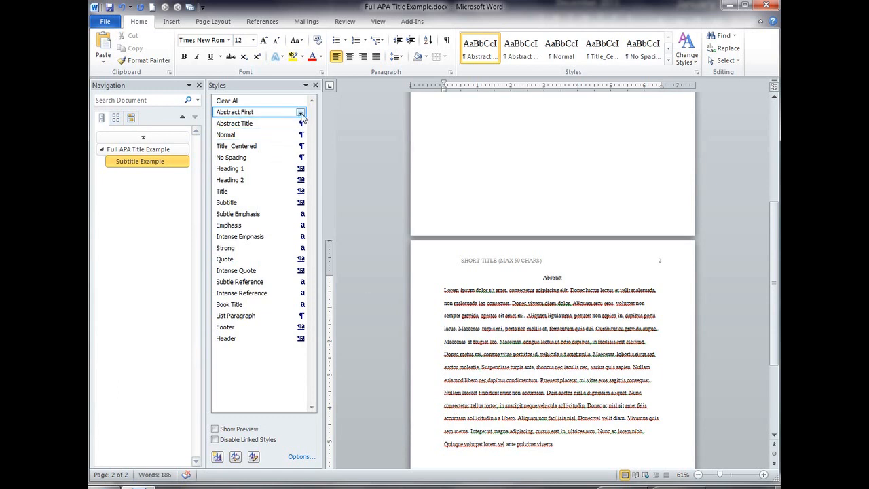
left_click(301, 112)
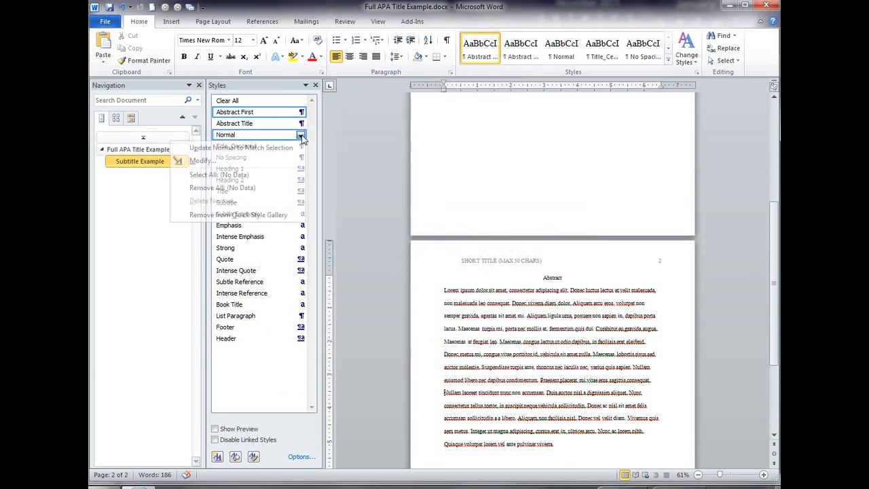
left_click(201, 161)
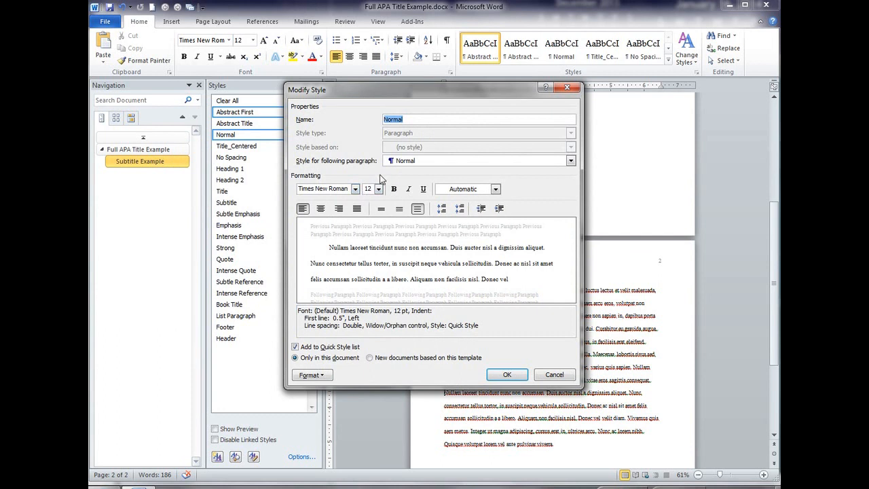
left_click(312, 375)
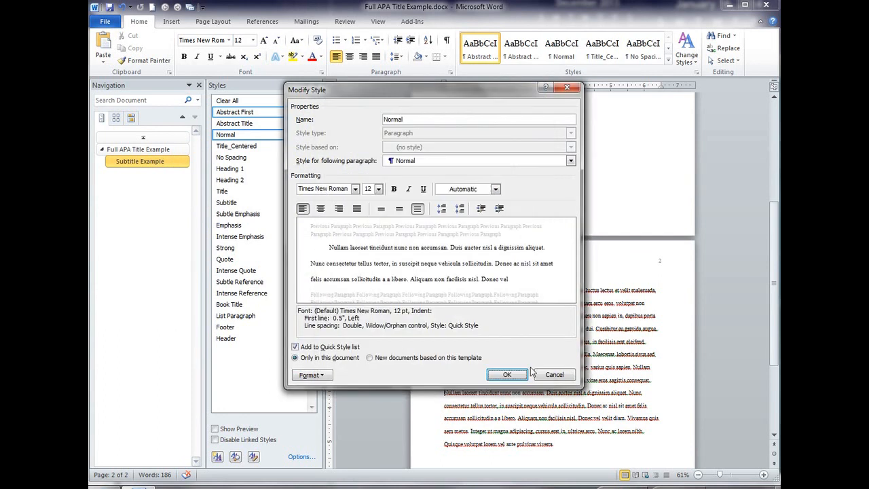
left_click(507, 375)
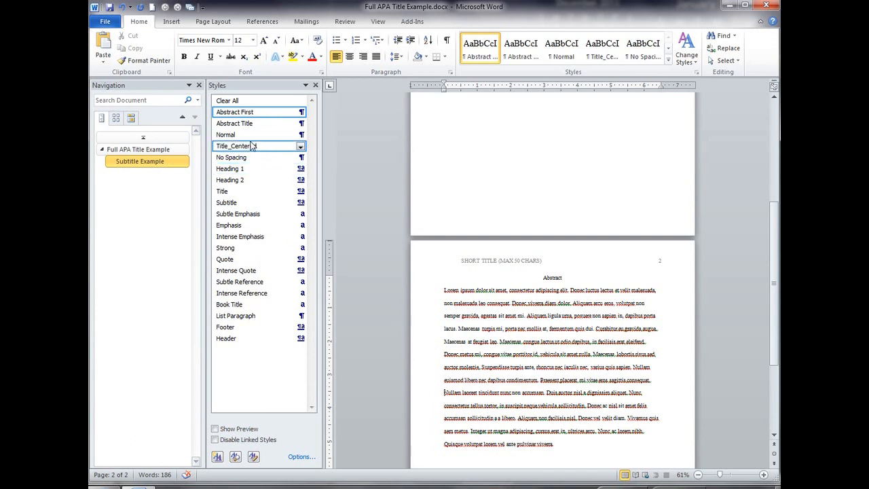
Step: Add a Normal-style paragraph after the first abstract paragraph and paste the Lorem Ipsum text into it
left_click(225, 134)
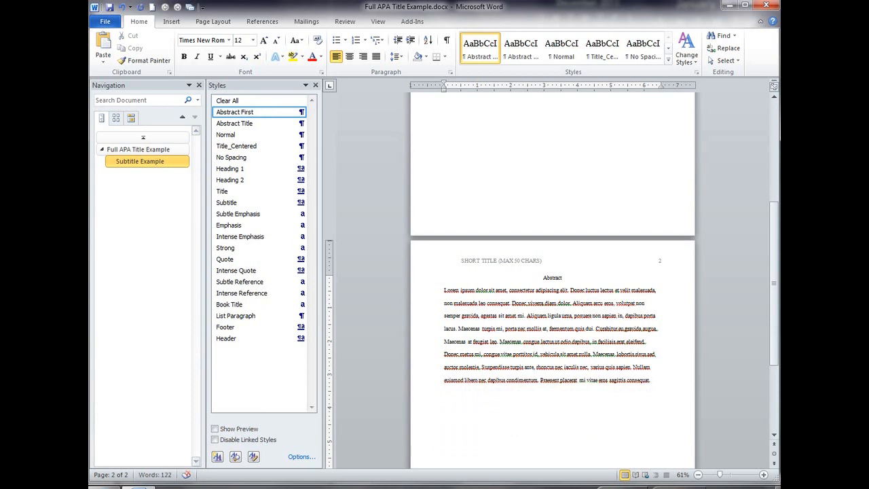
left_click(462, 393)
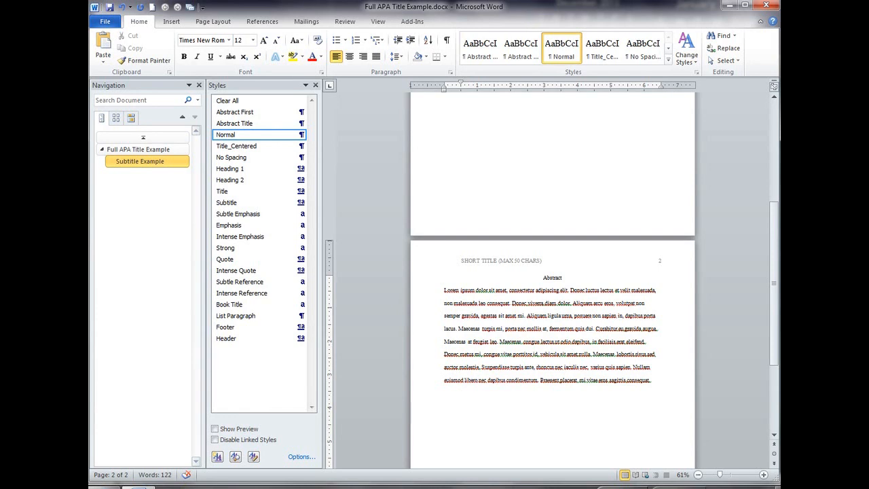
left_click(103, 47)
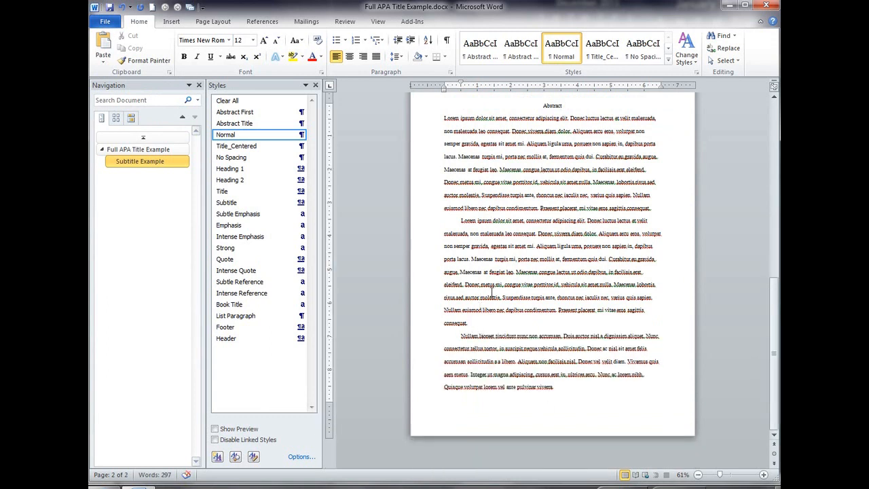
Step: Delete the extra Nullam laoreet paragraph, leaving two Lorem Ipsum paragraphs under Abstract
left_click_drag(462, 335, 554, 387)
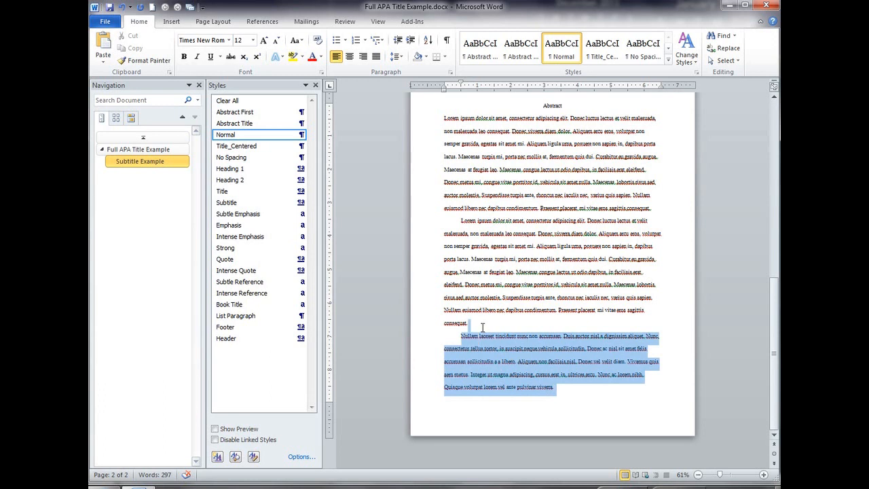
key("Delete")
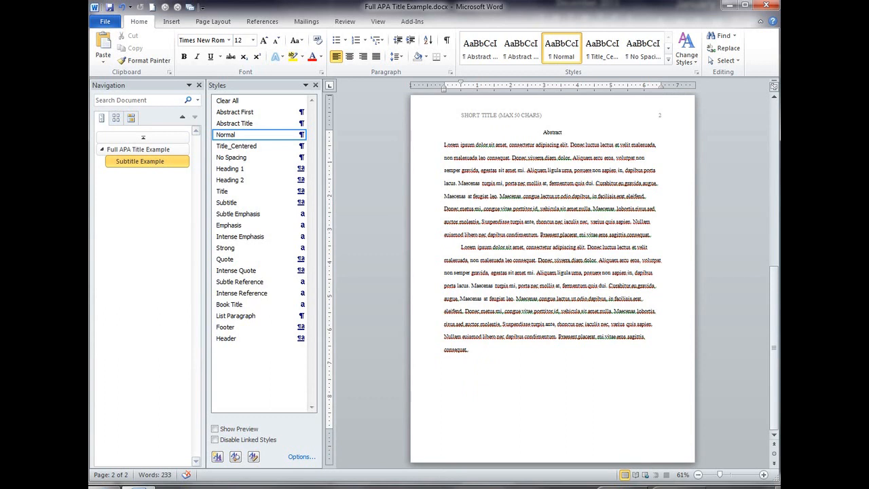
left_click(467, 349)
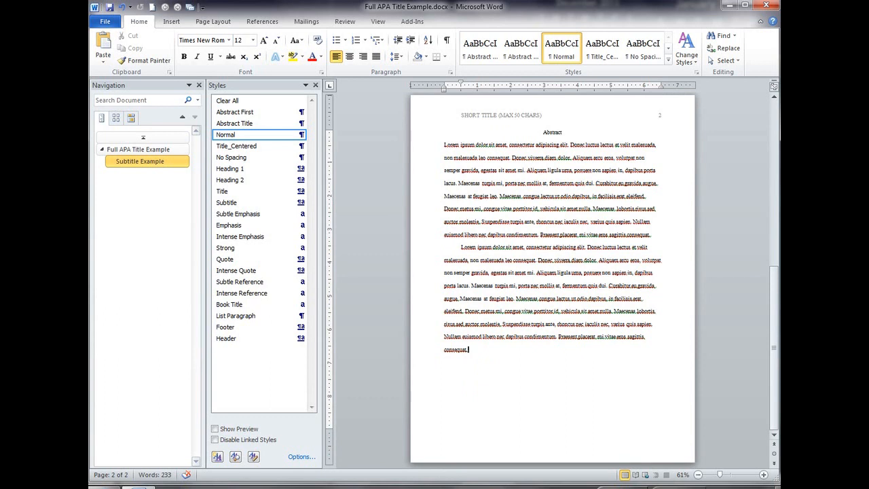